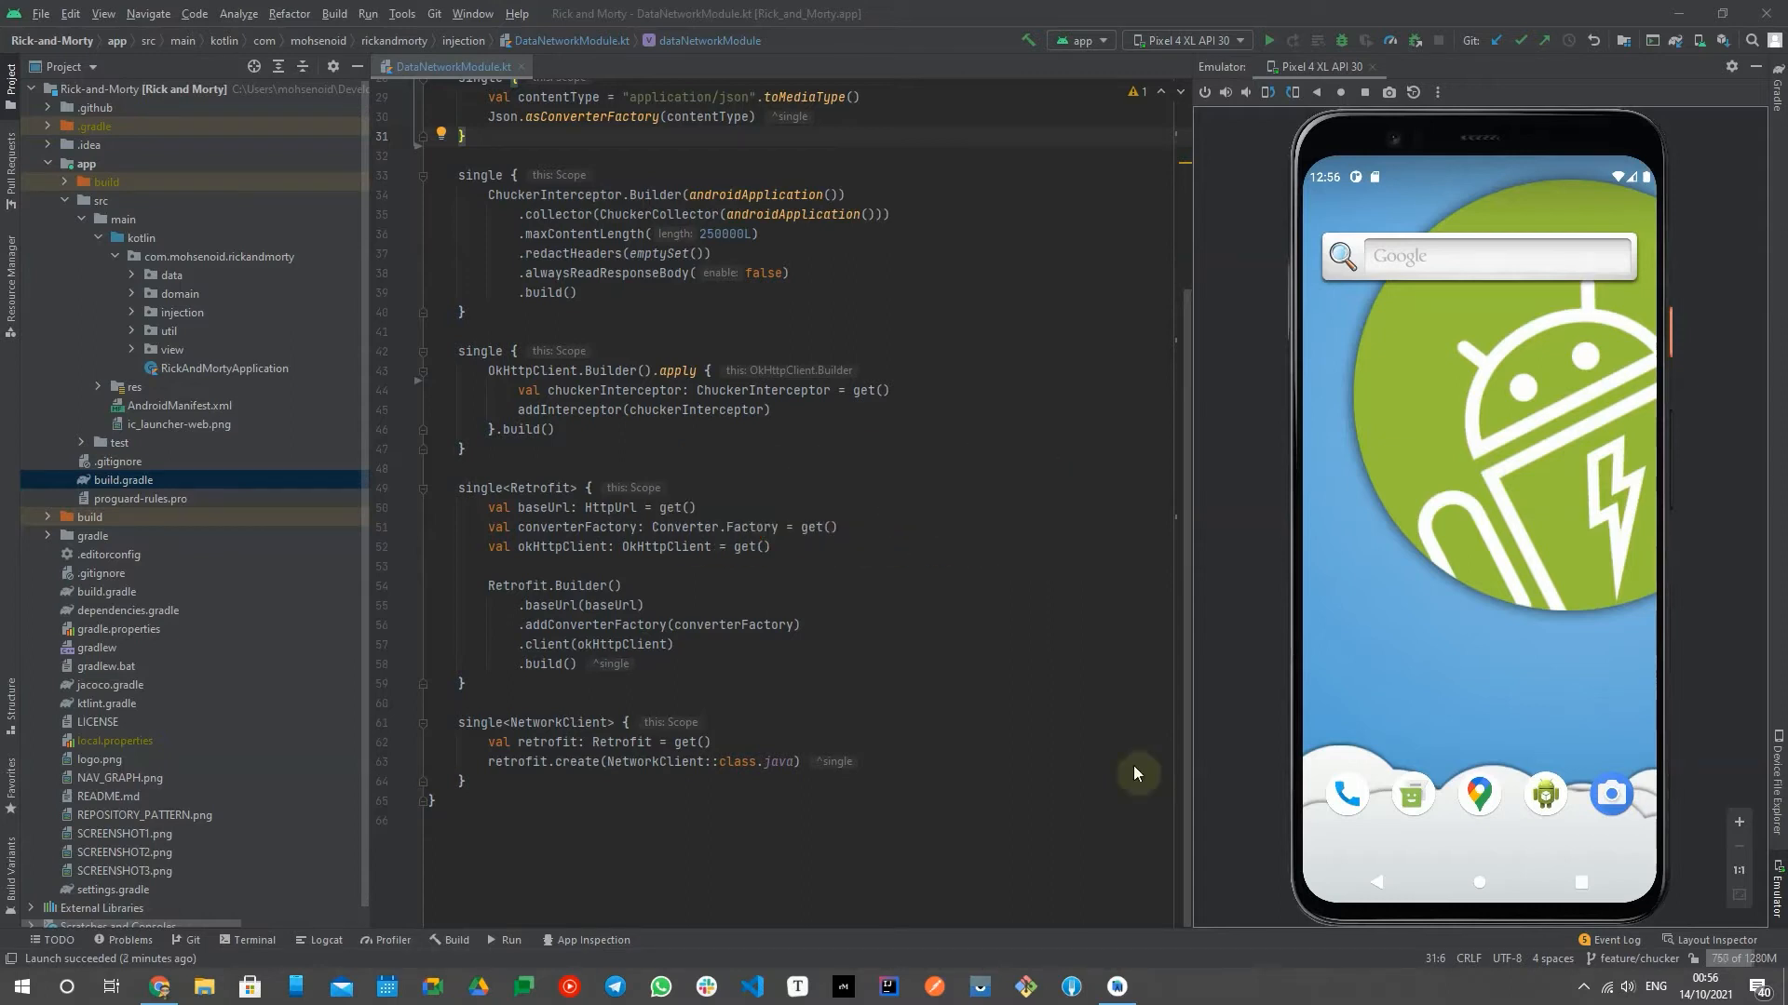
# Step: Launch the app on the Pixel 4 XL emulator and scroll the episode list to season four
pyautogui.click(1277, 41)
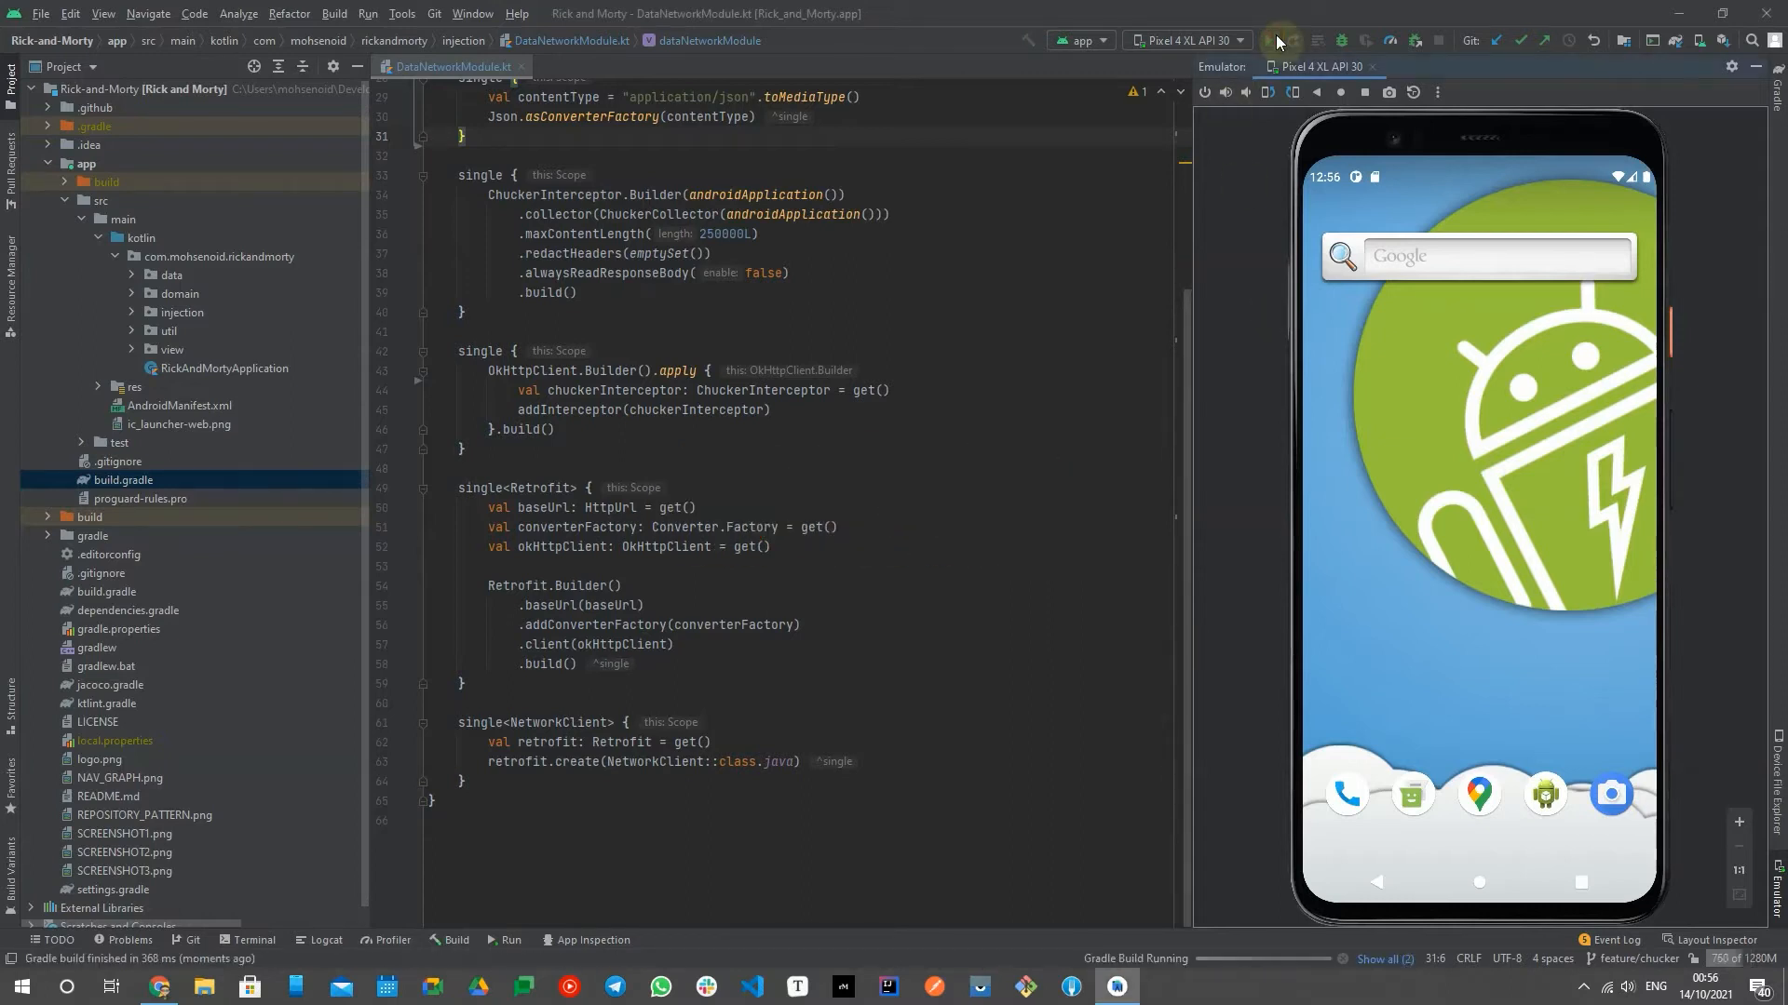
pyautogui.click(1276, 41)
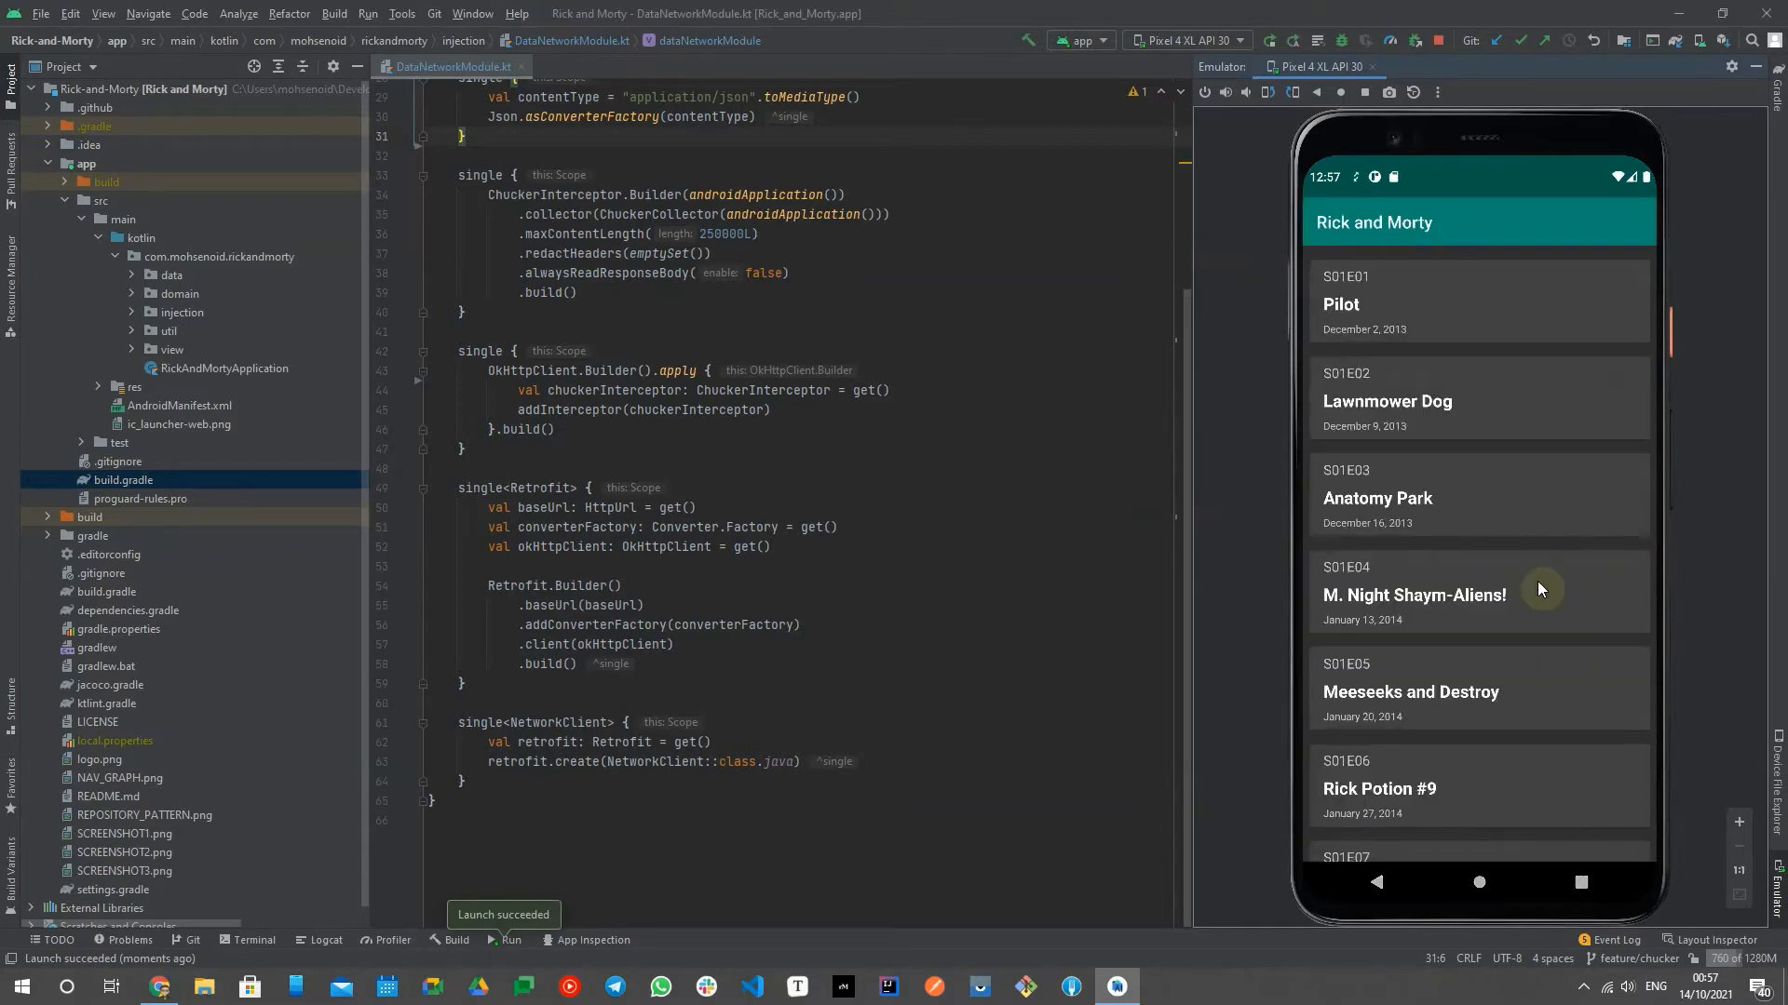
pyautogui.scroll(-3)
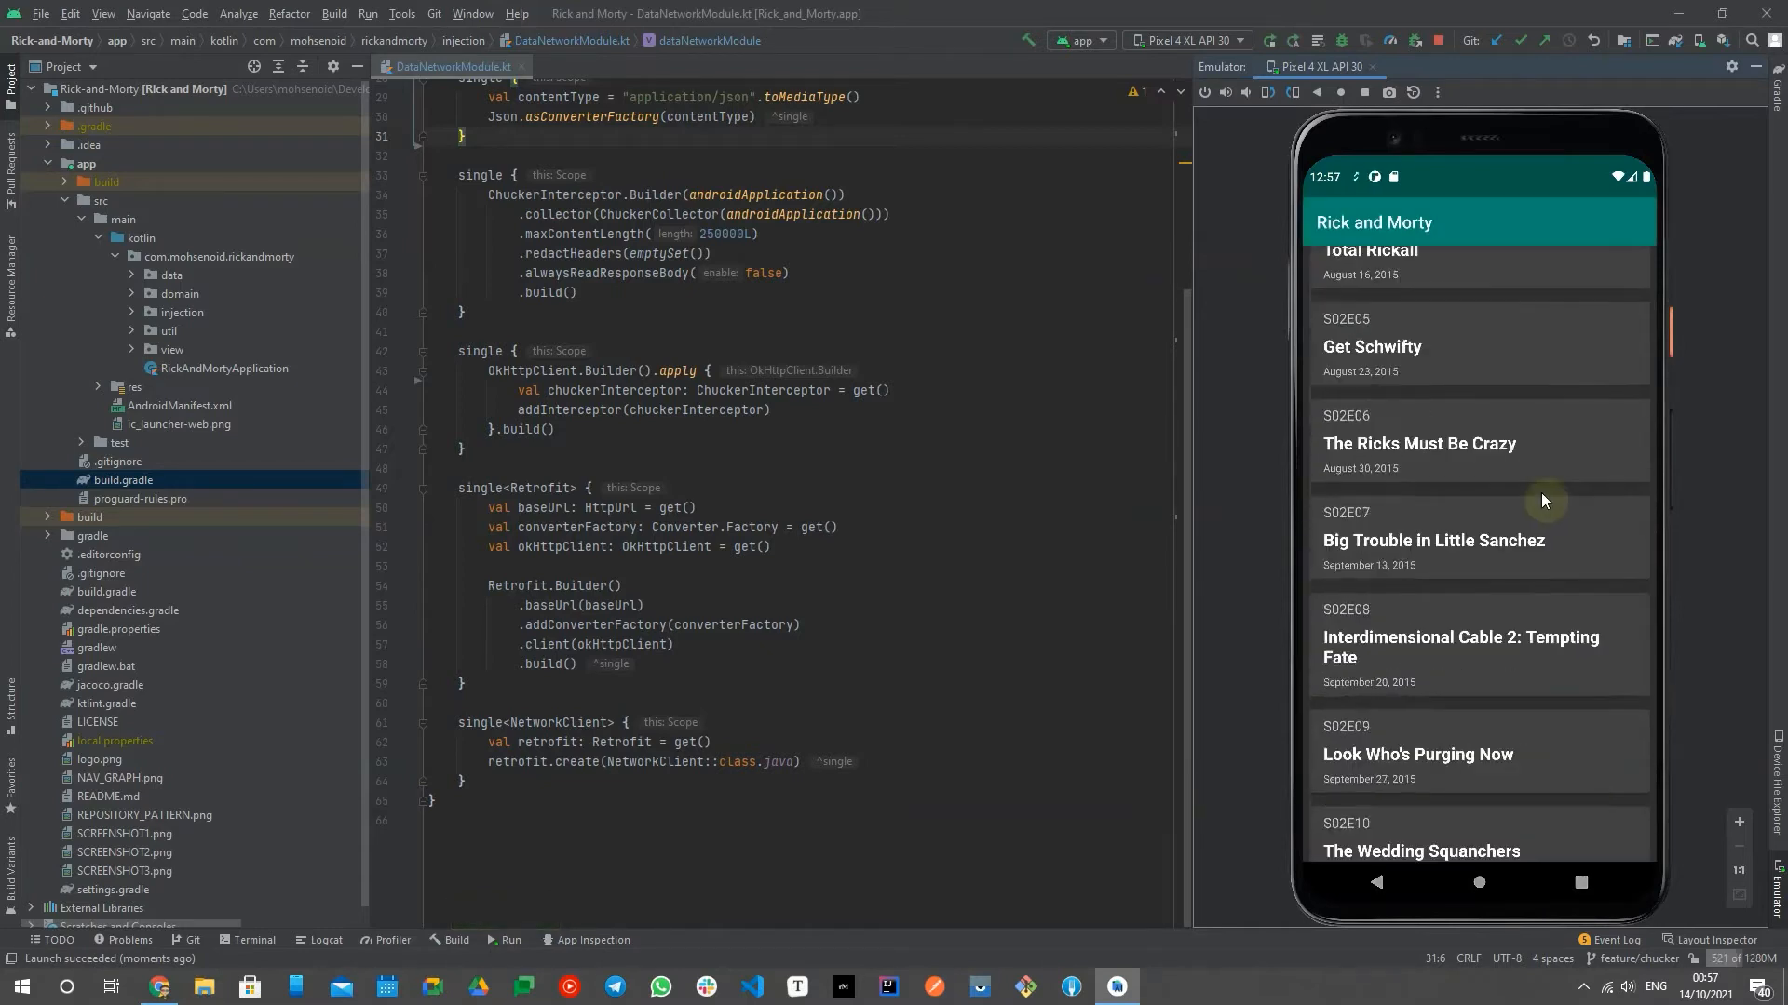
pyautogui.scroll(-3)
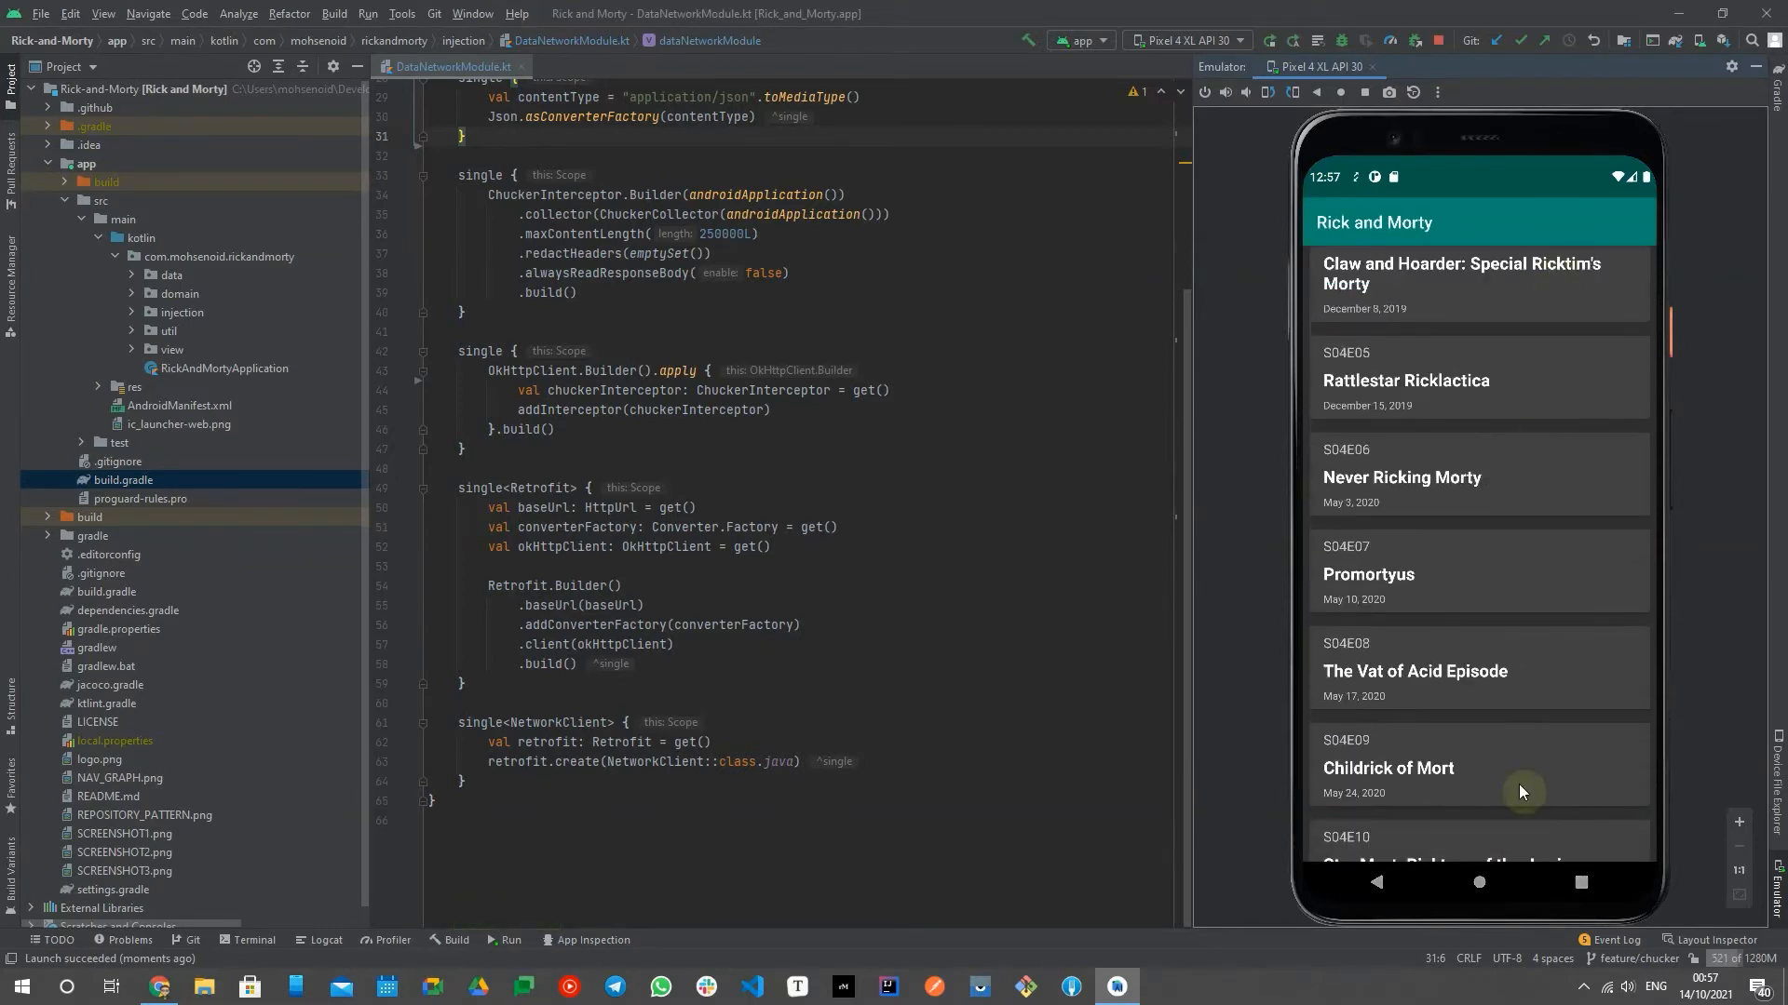
pyautogui.scroll(-3)
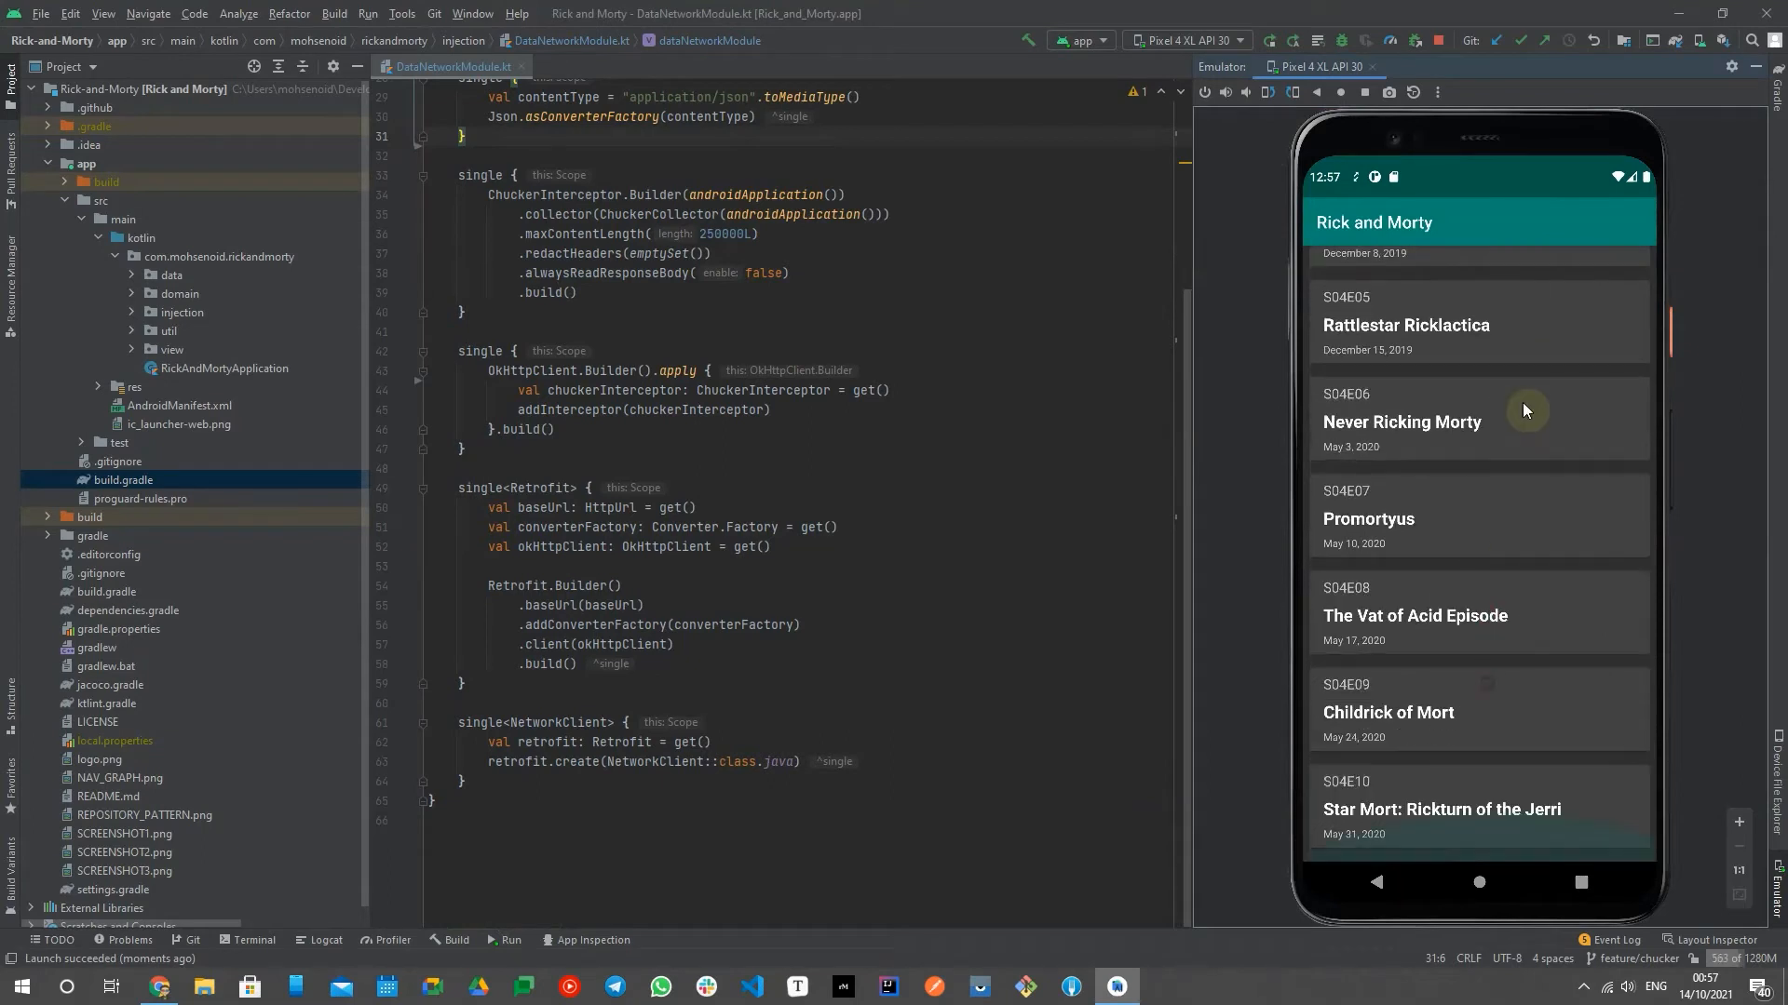
pyautogui.moveTo(1517, 451)
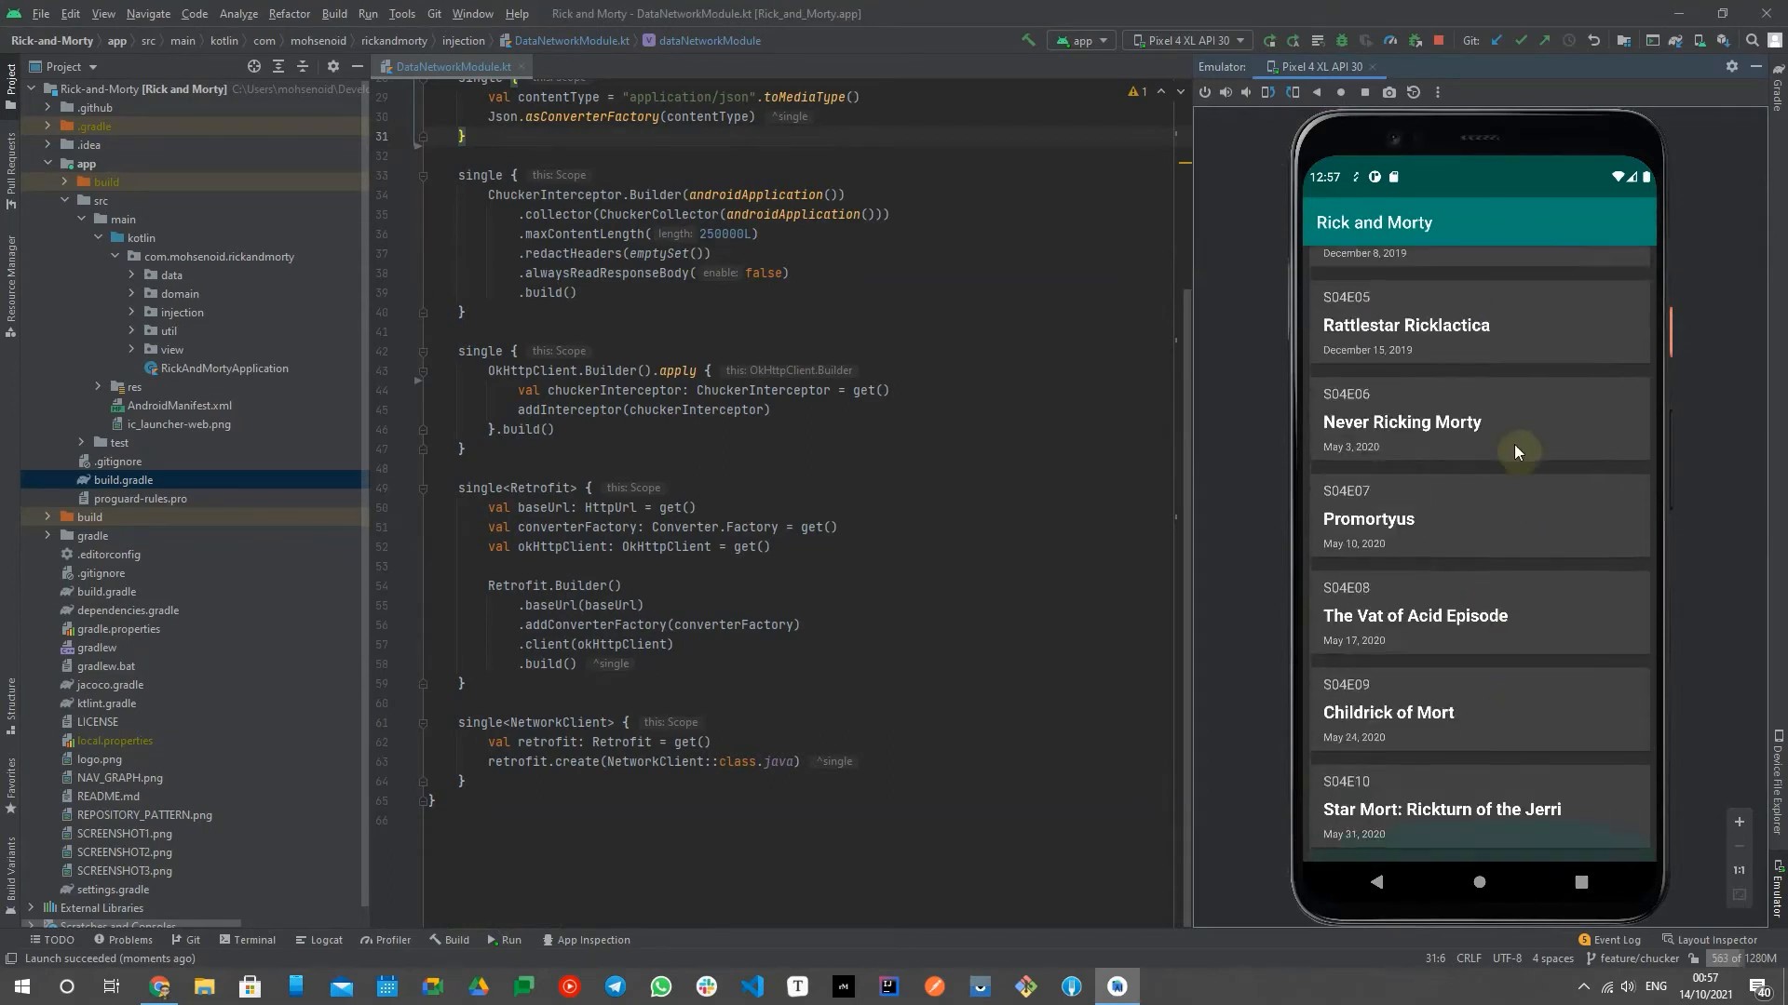
pyautogui.moveTo(1519, 346)
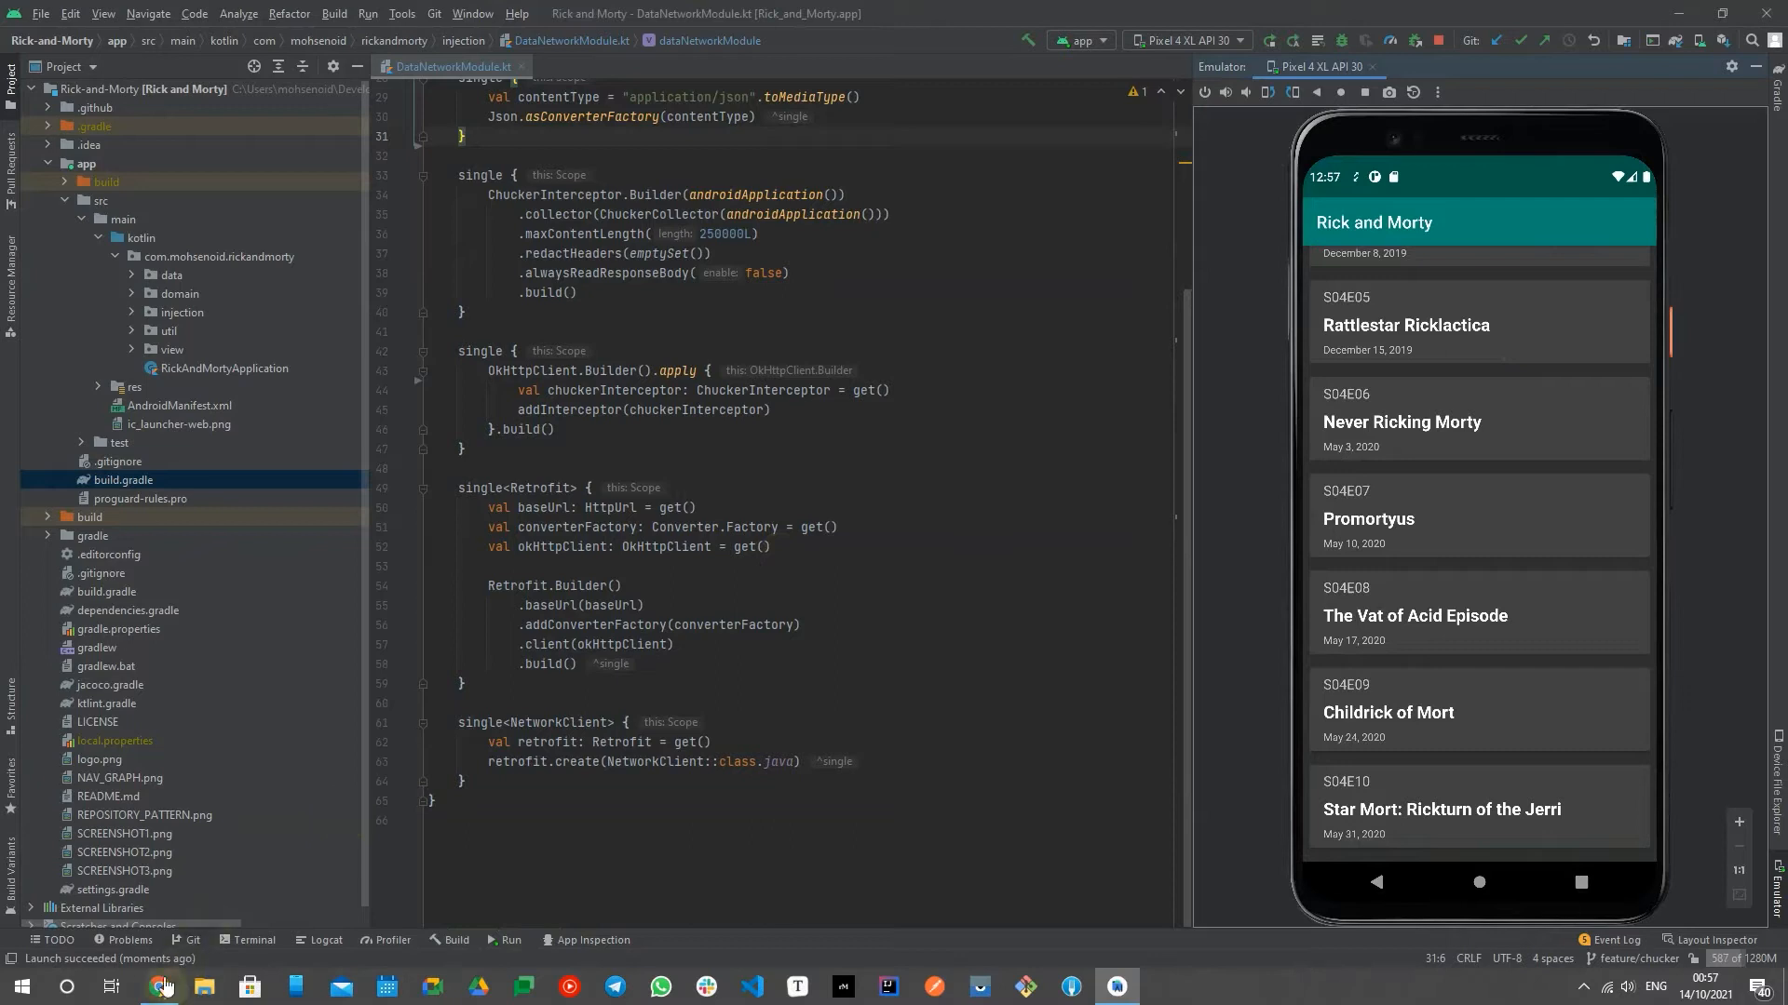
# Step: Switch to the ChuckerTeam/chucker GitHub page and read the README to the Getting Started Gradle dependencies
pyautogui.click(156, 987)
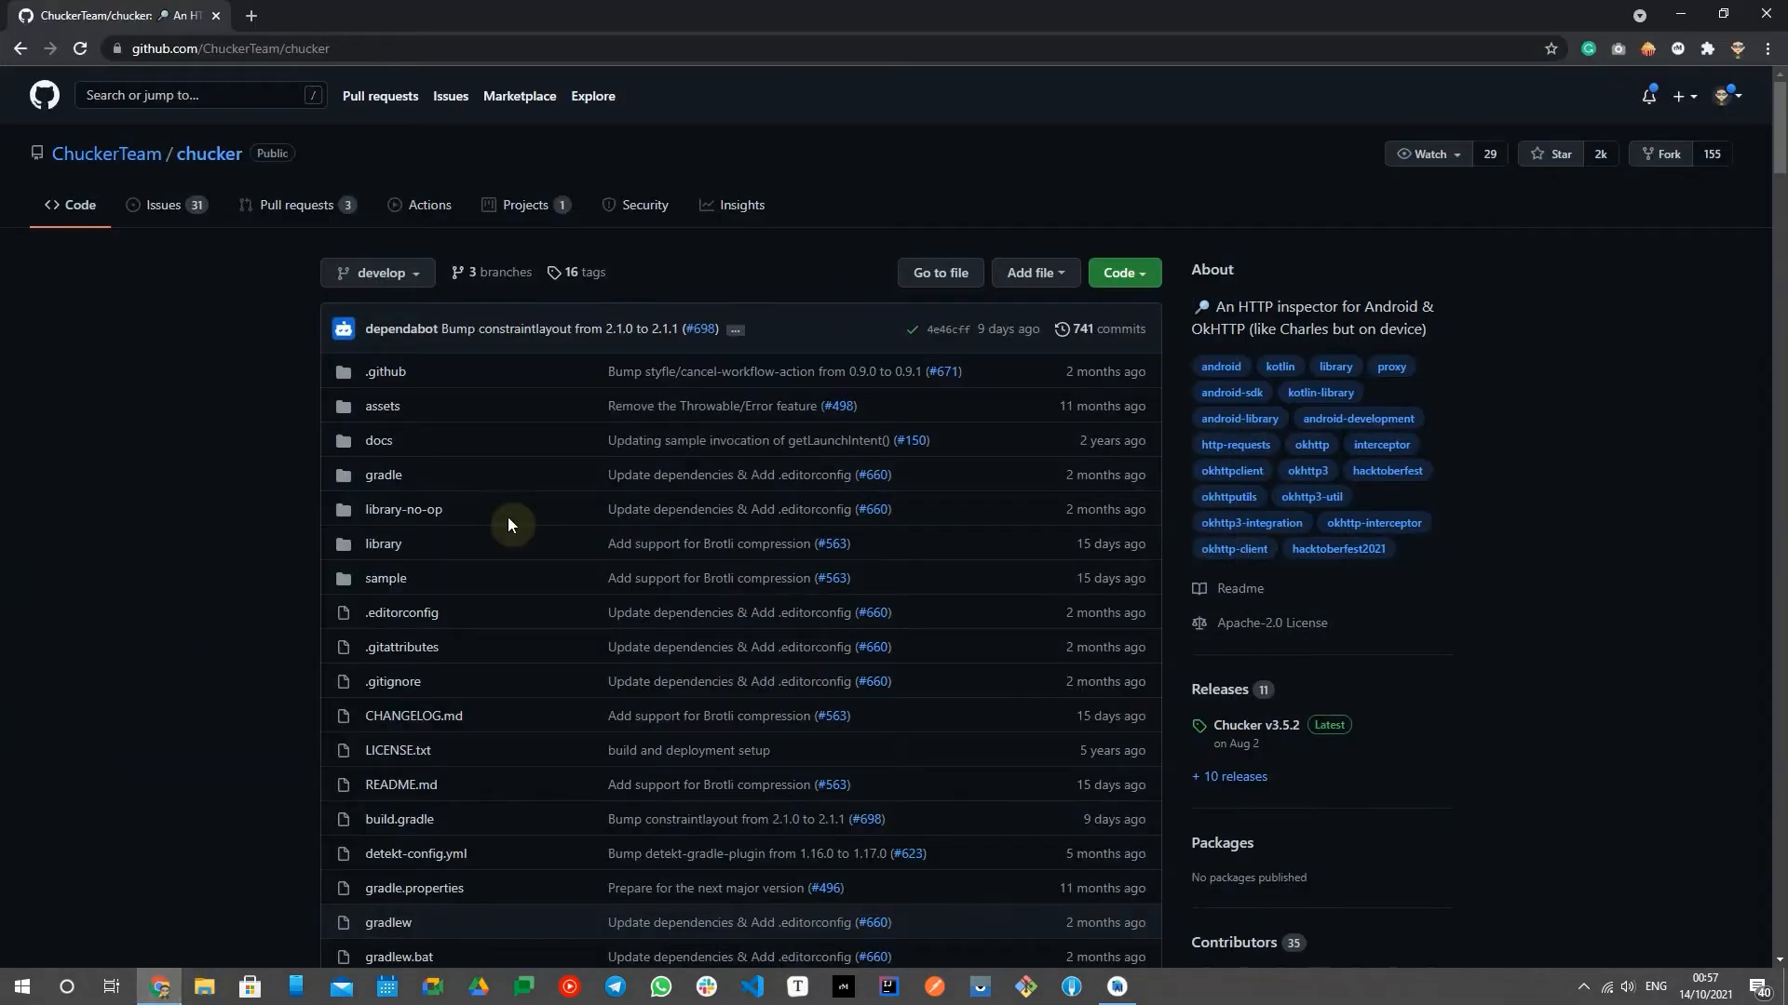
pyautogui.scroll(-3)
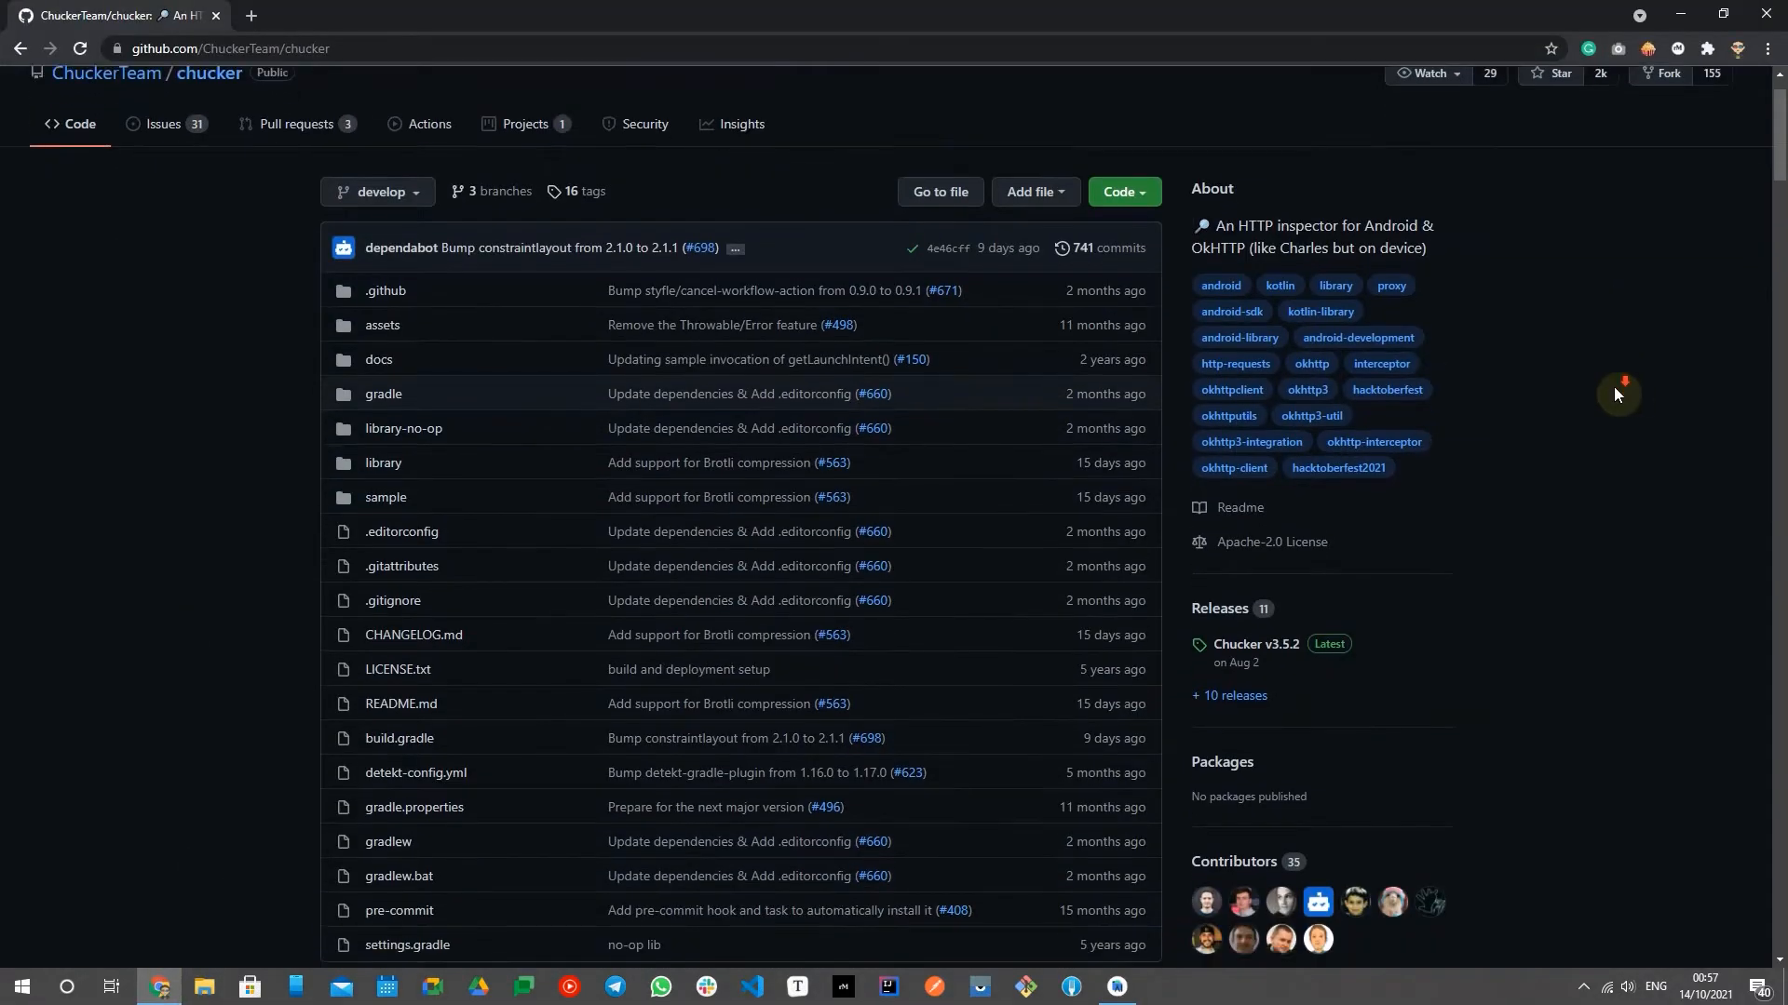
pyautogui.scroll(-3)
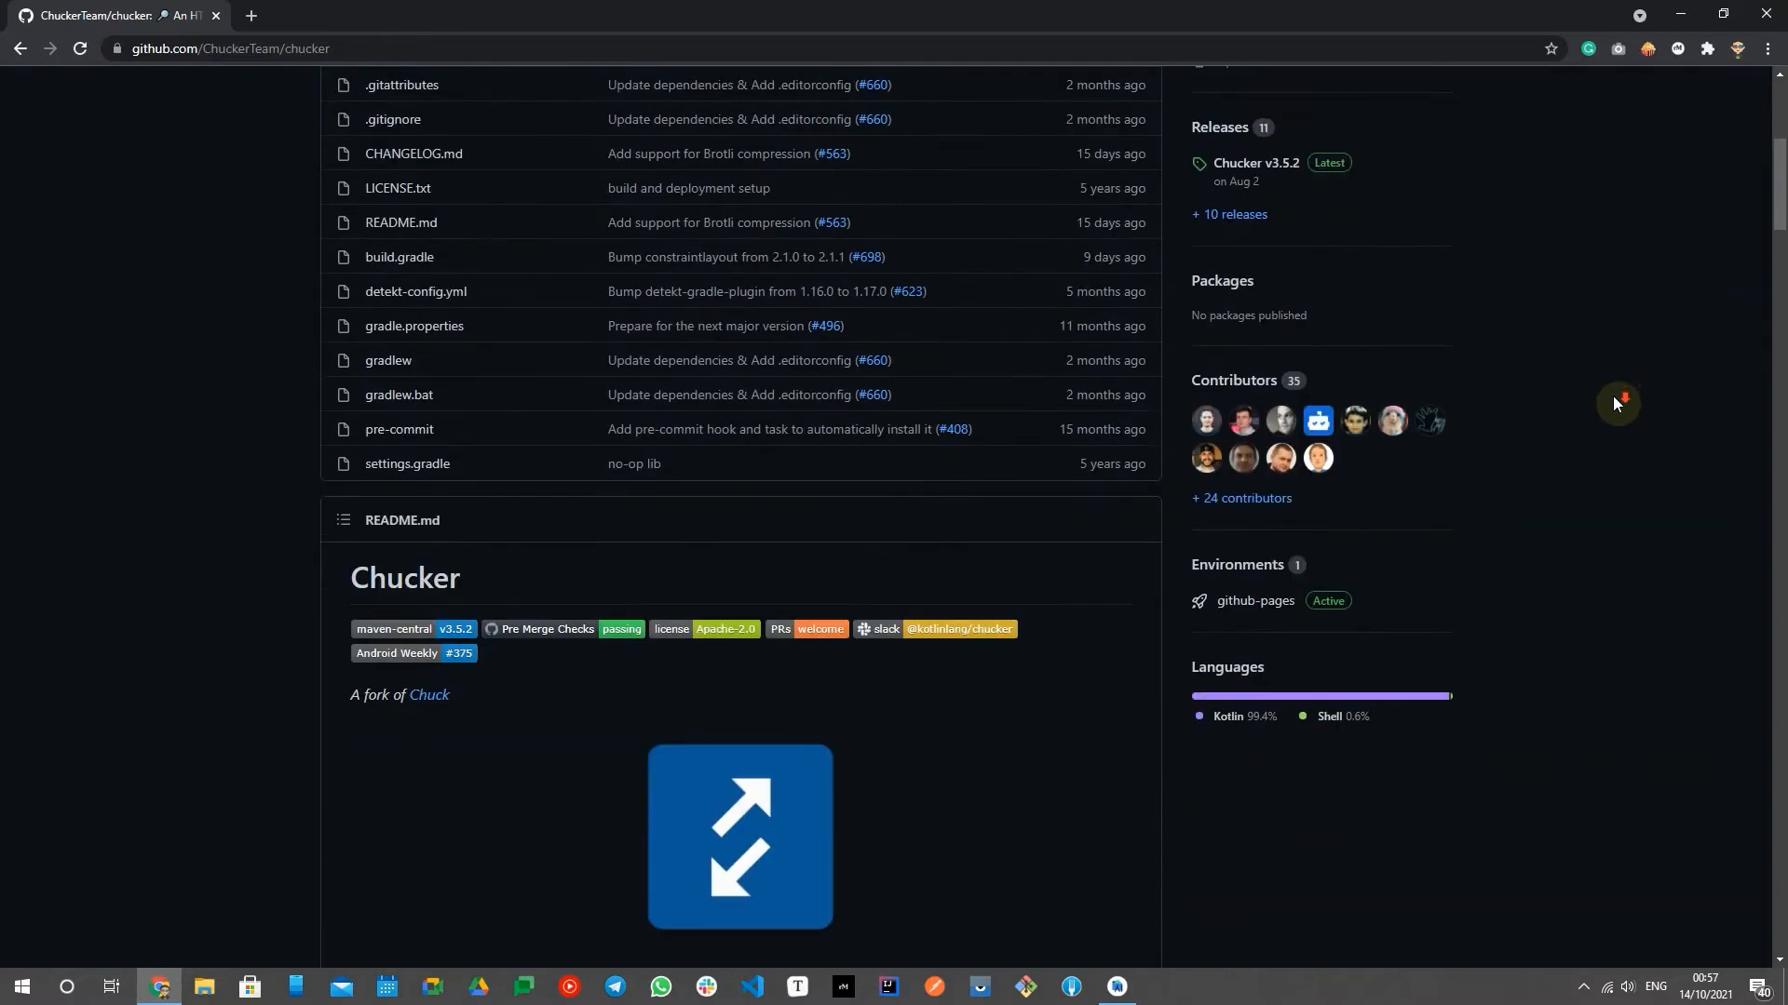
pyautogui.scroll(-3)
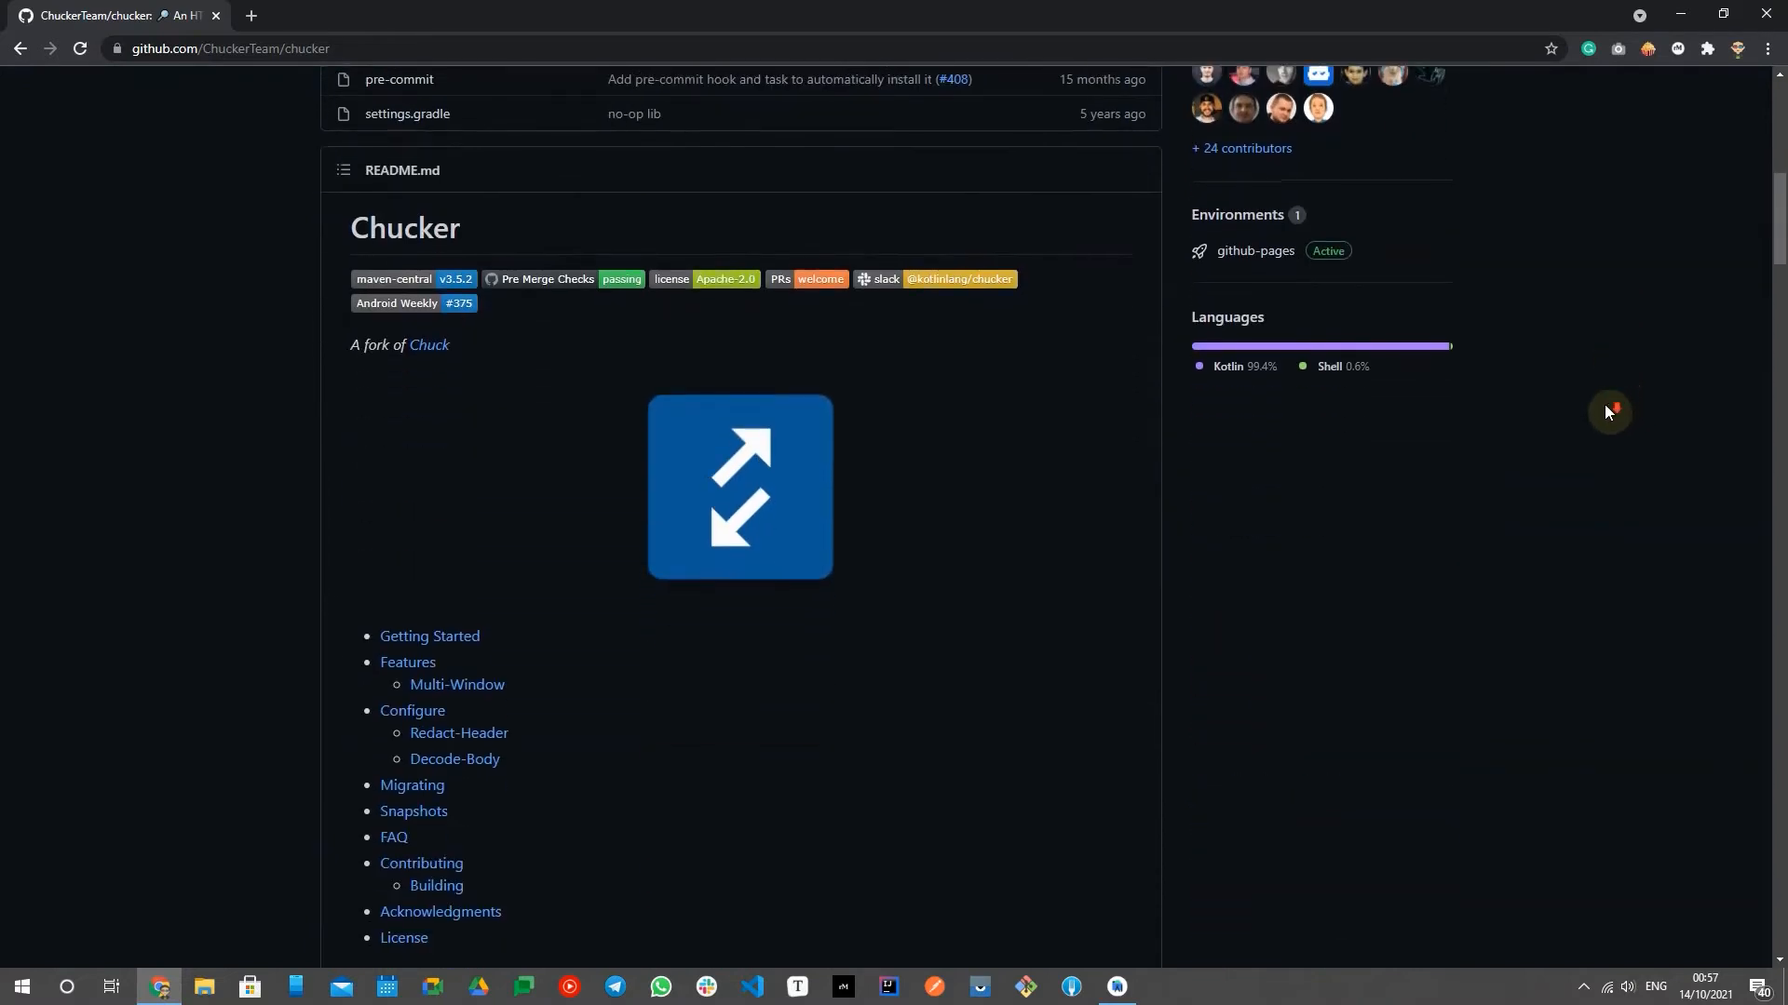
pyautogui.scroll(-3)
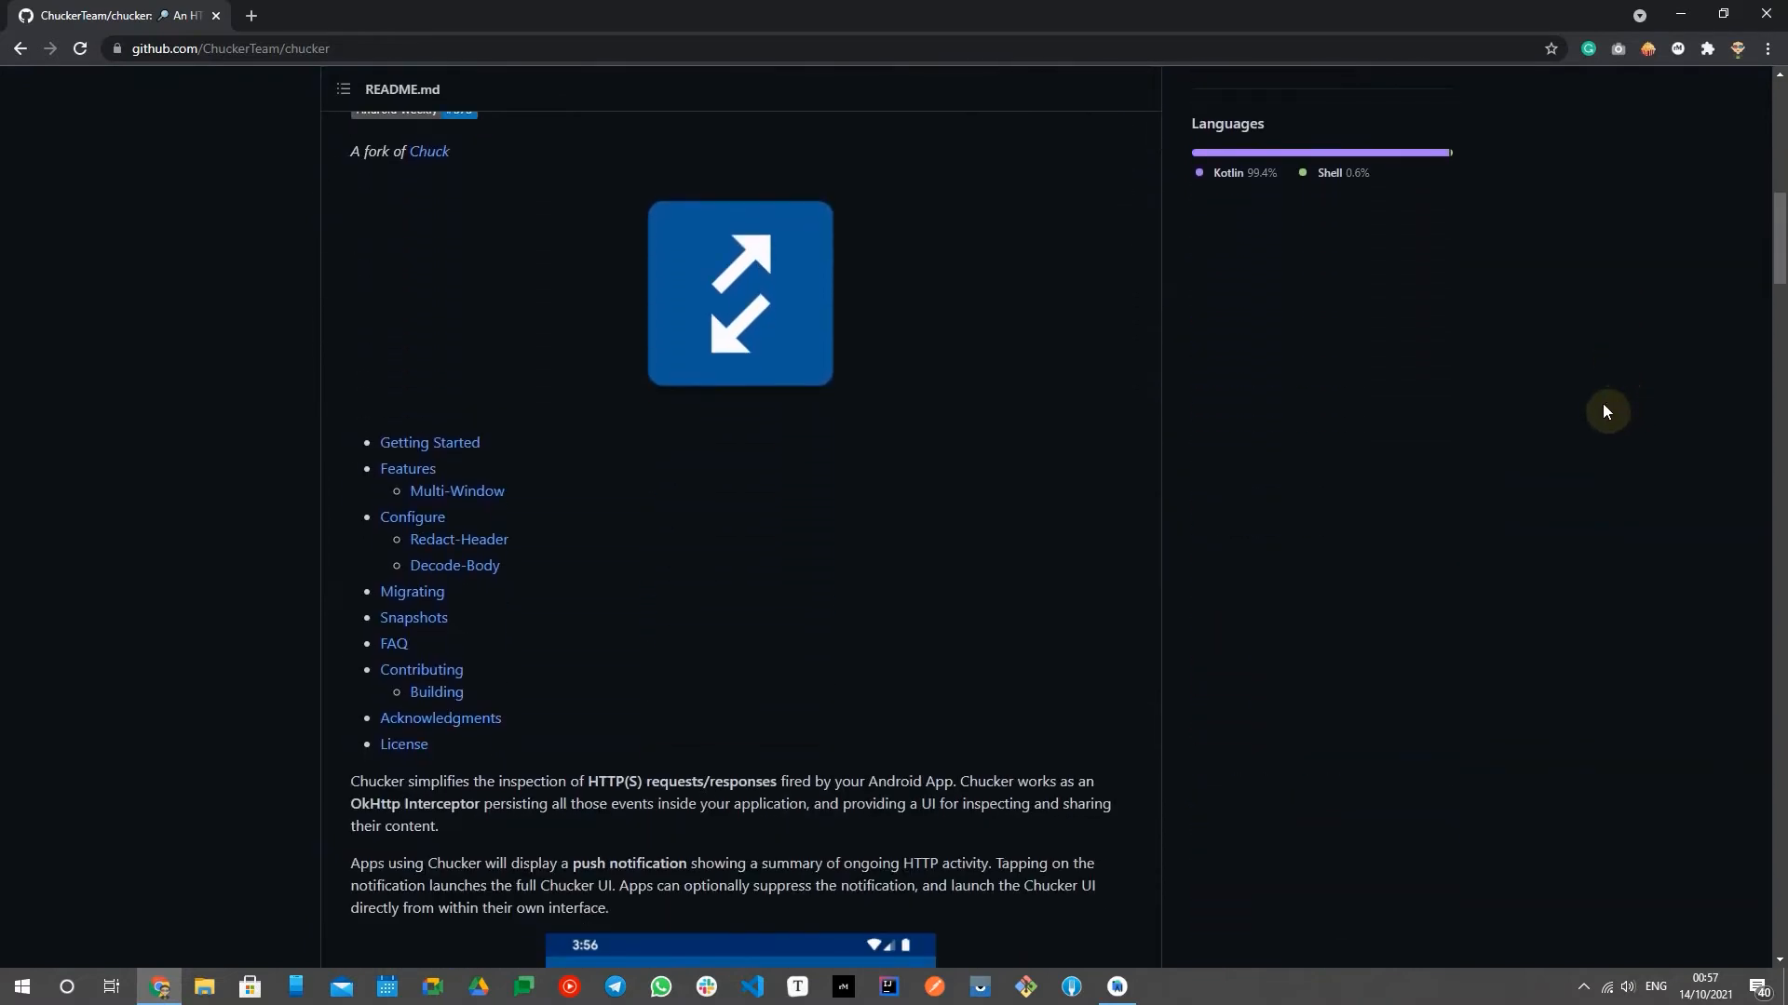
pyautogui.scroll(-3)
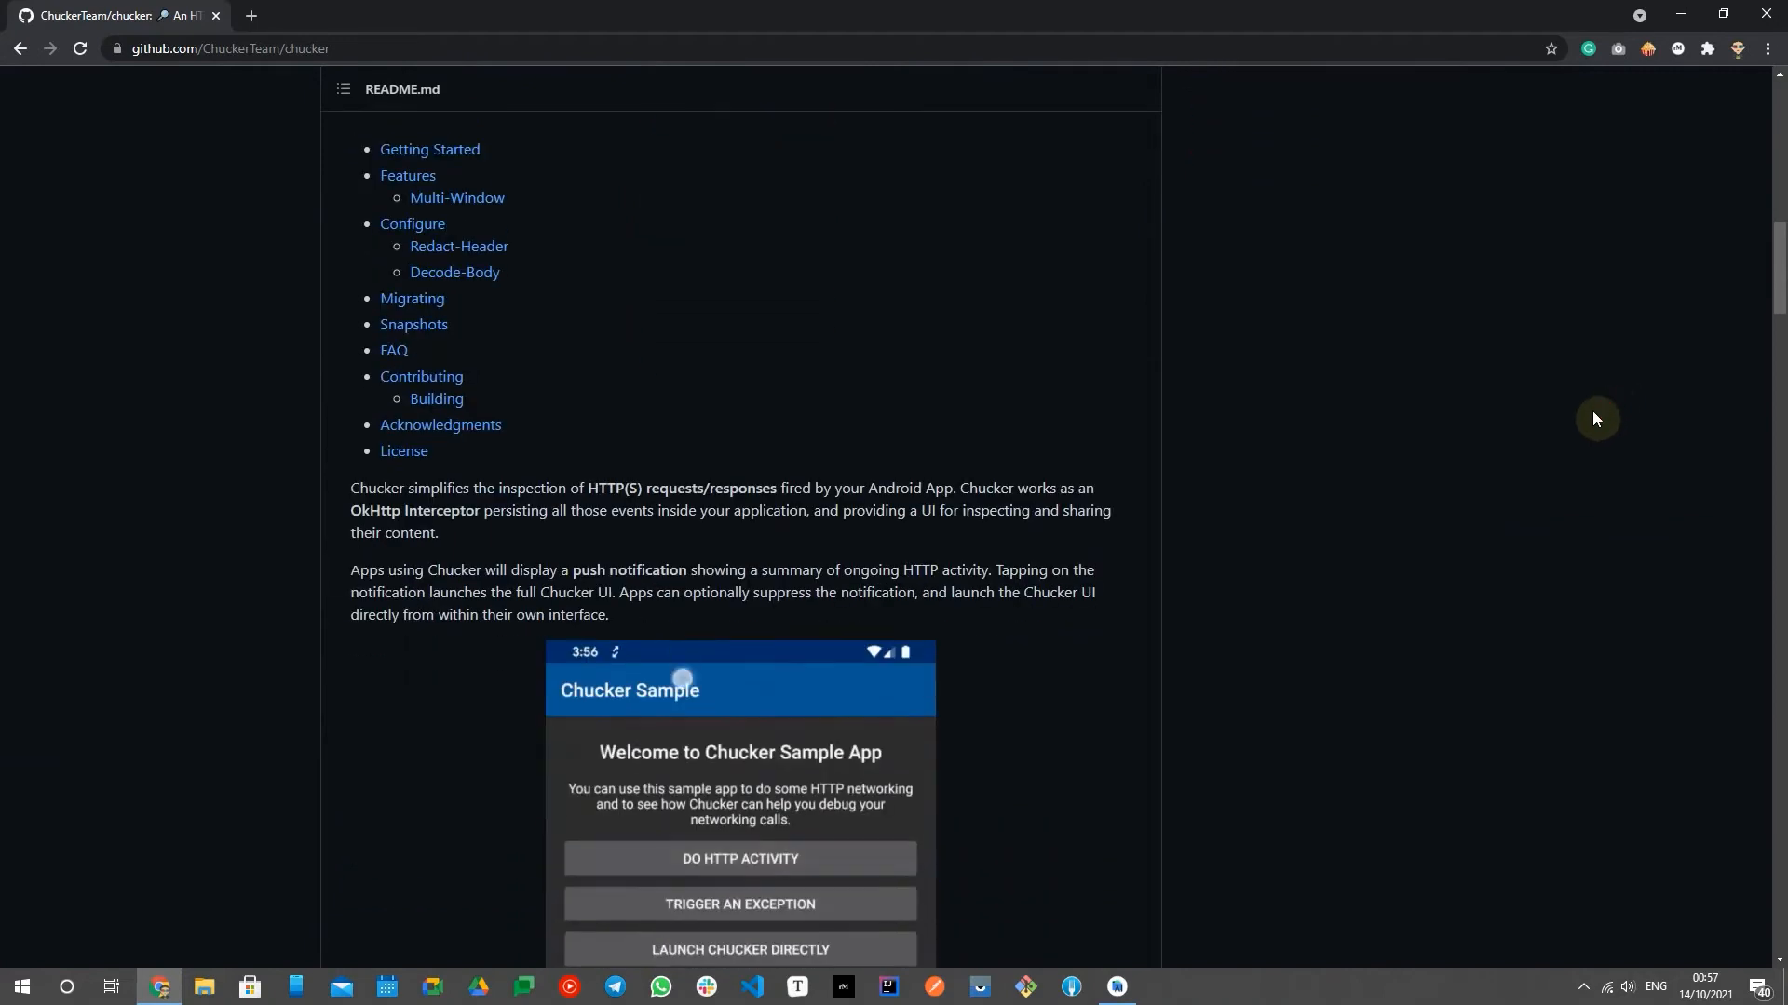
pyautogui.scroll(-3)
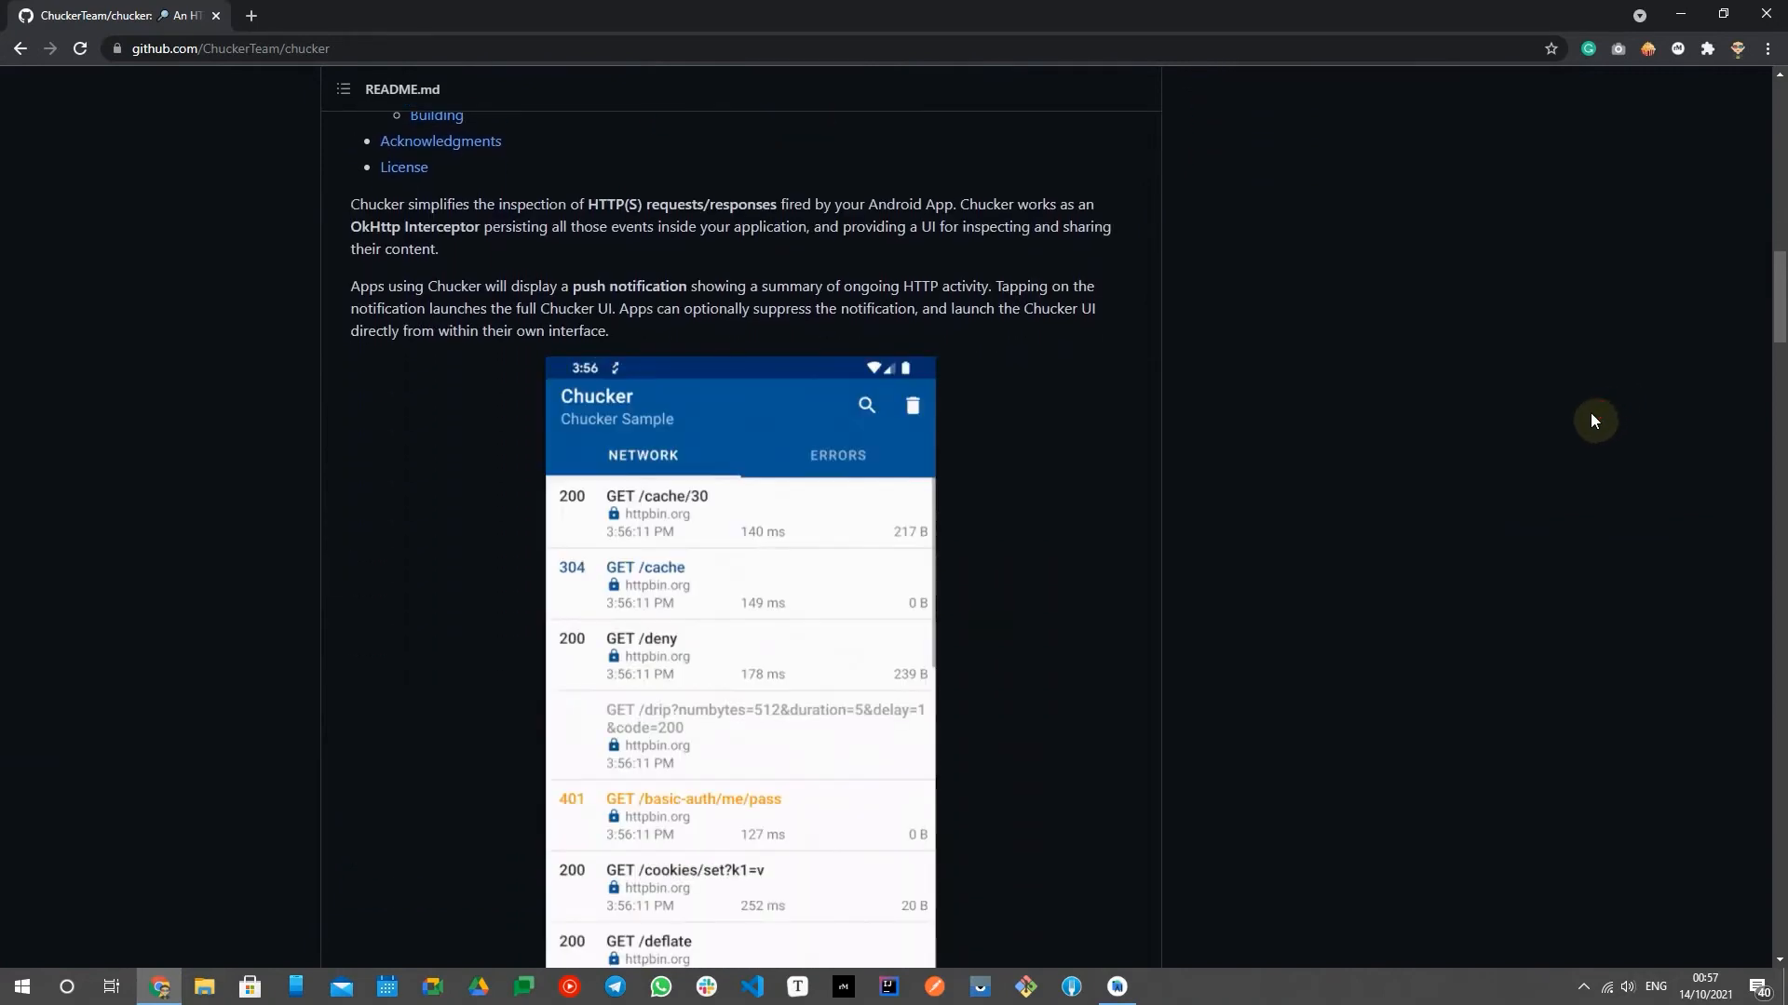
pyautogui.scroll(-3)
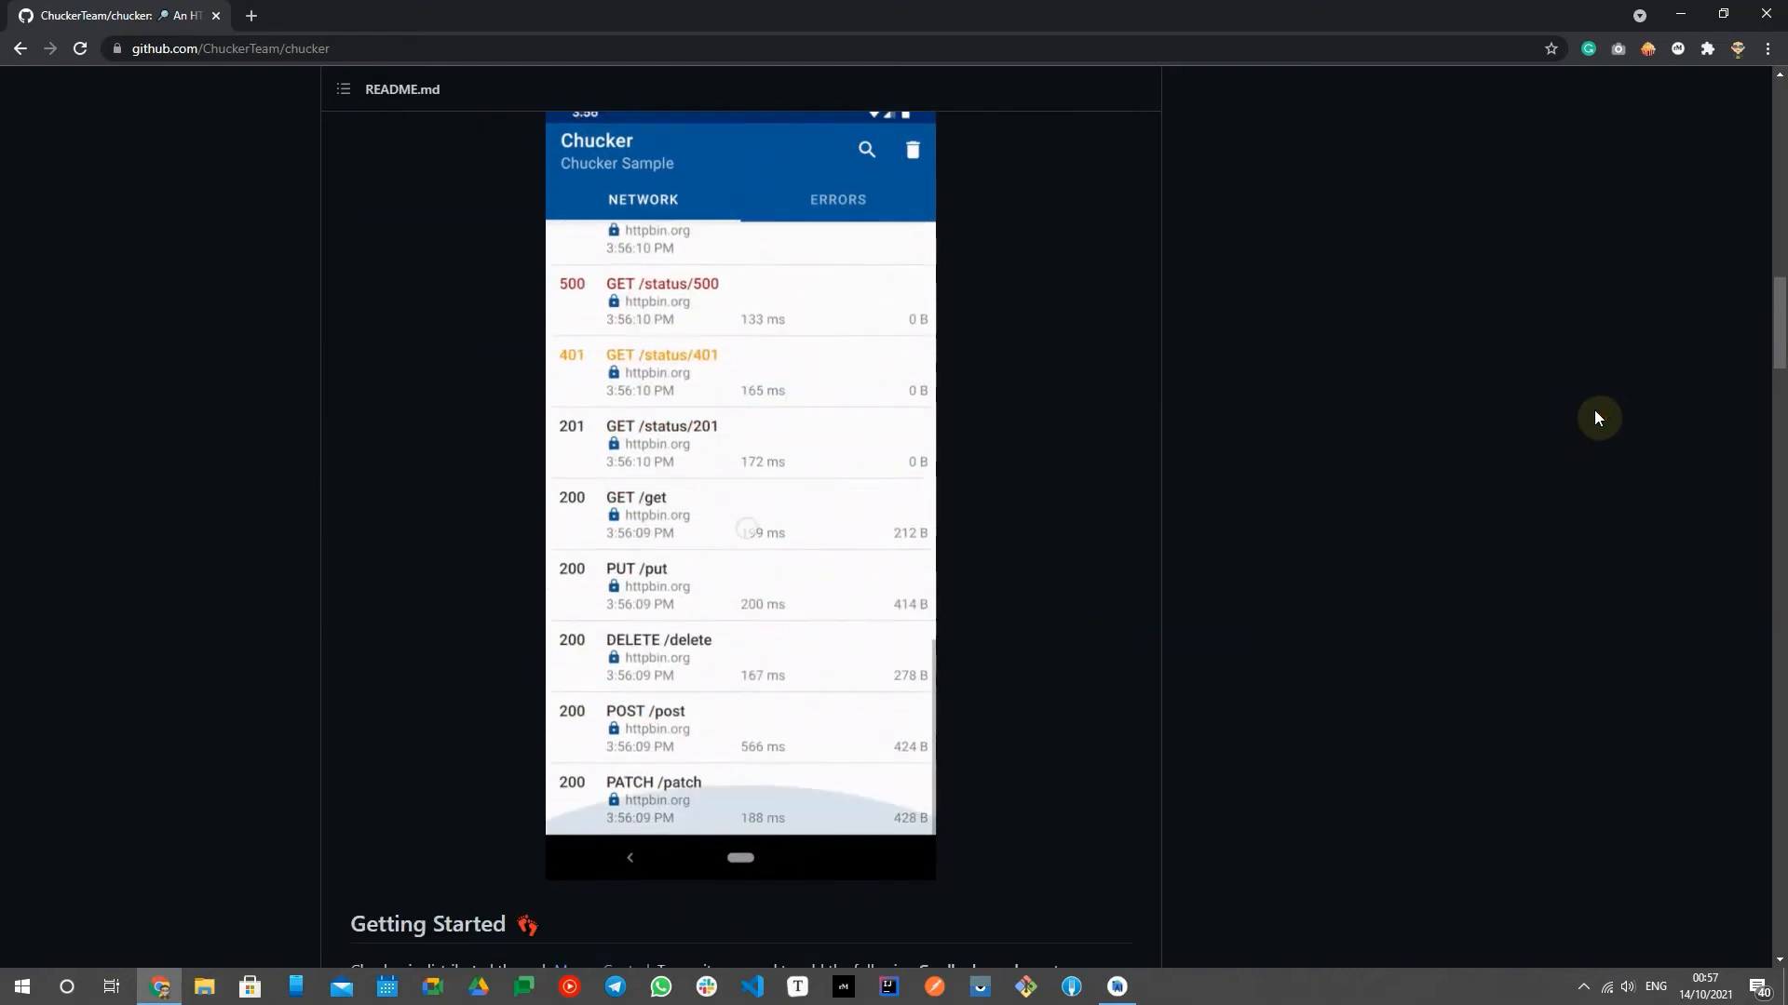
pyautogui.scroll(-3)
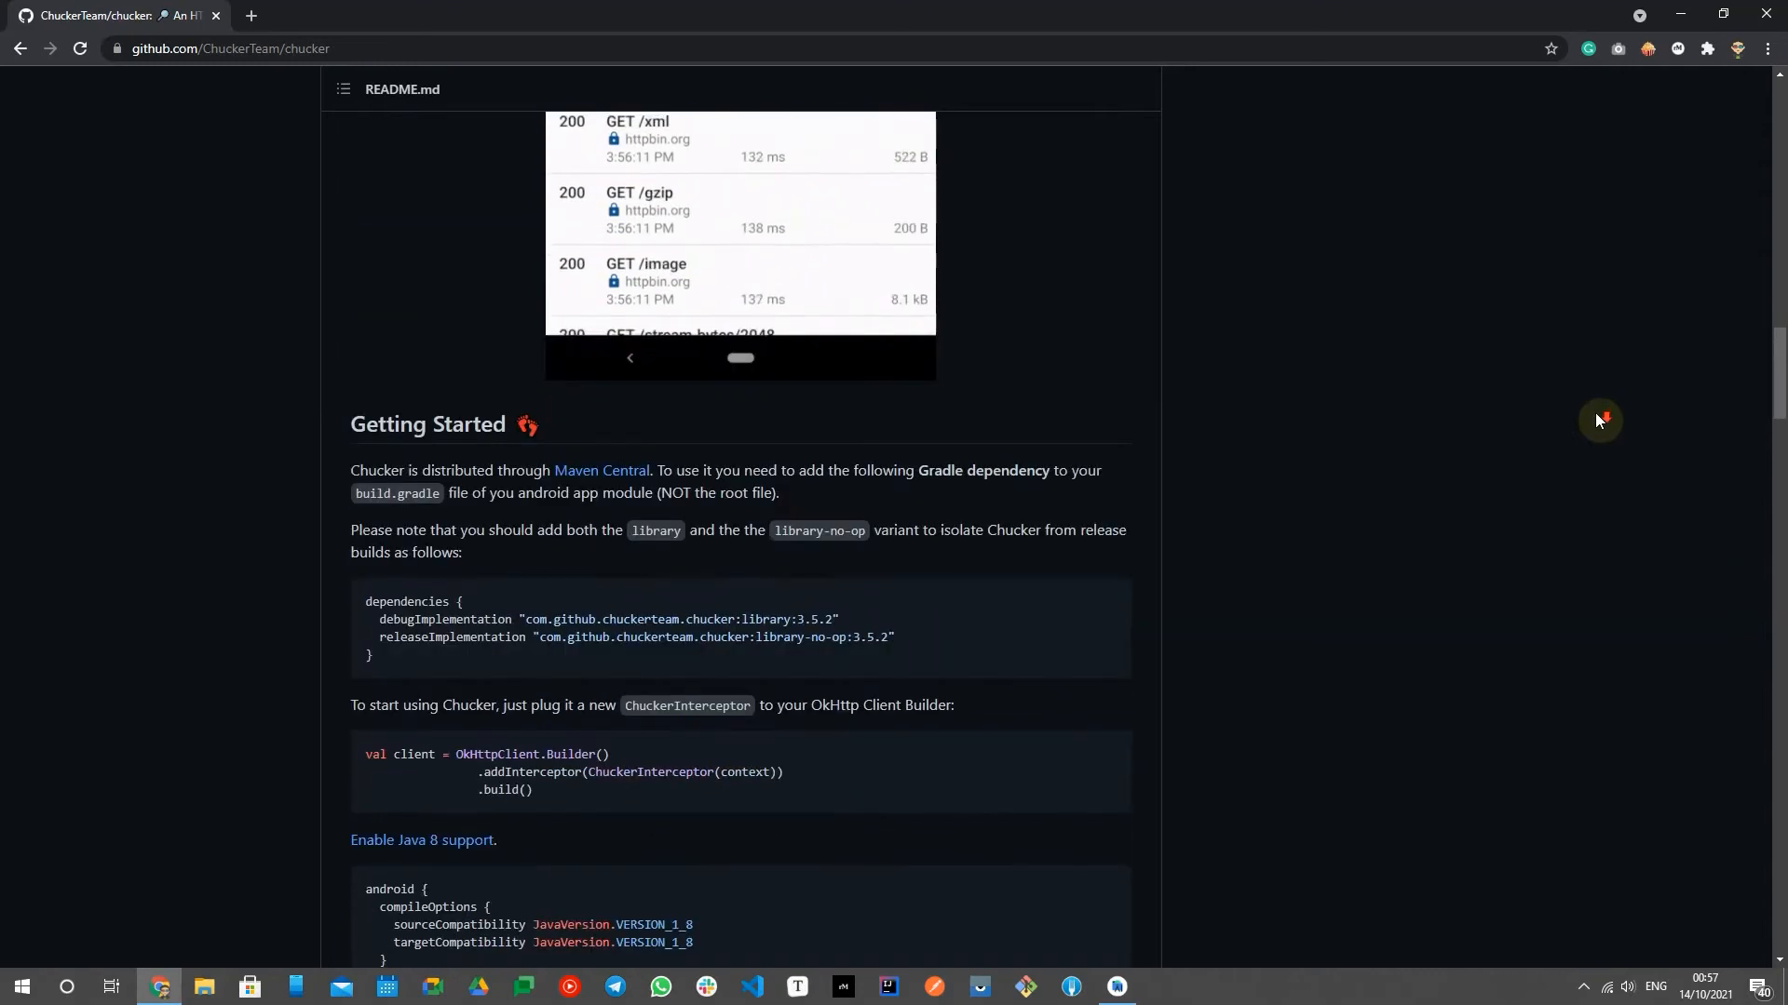
# Step: Scroll past Configure, Redact-Header, Decode-Body, Migrating and Snapshots to the FAQ and Contributing sections
pyautogui.scroll(-3)
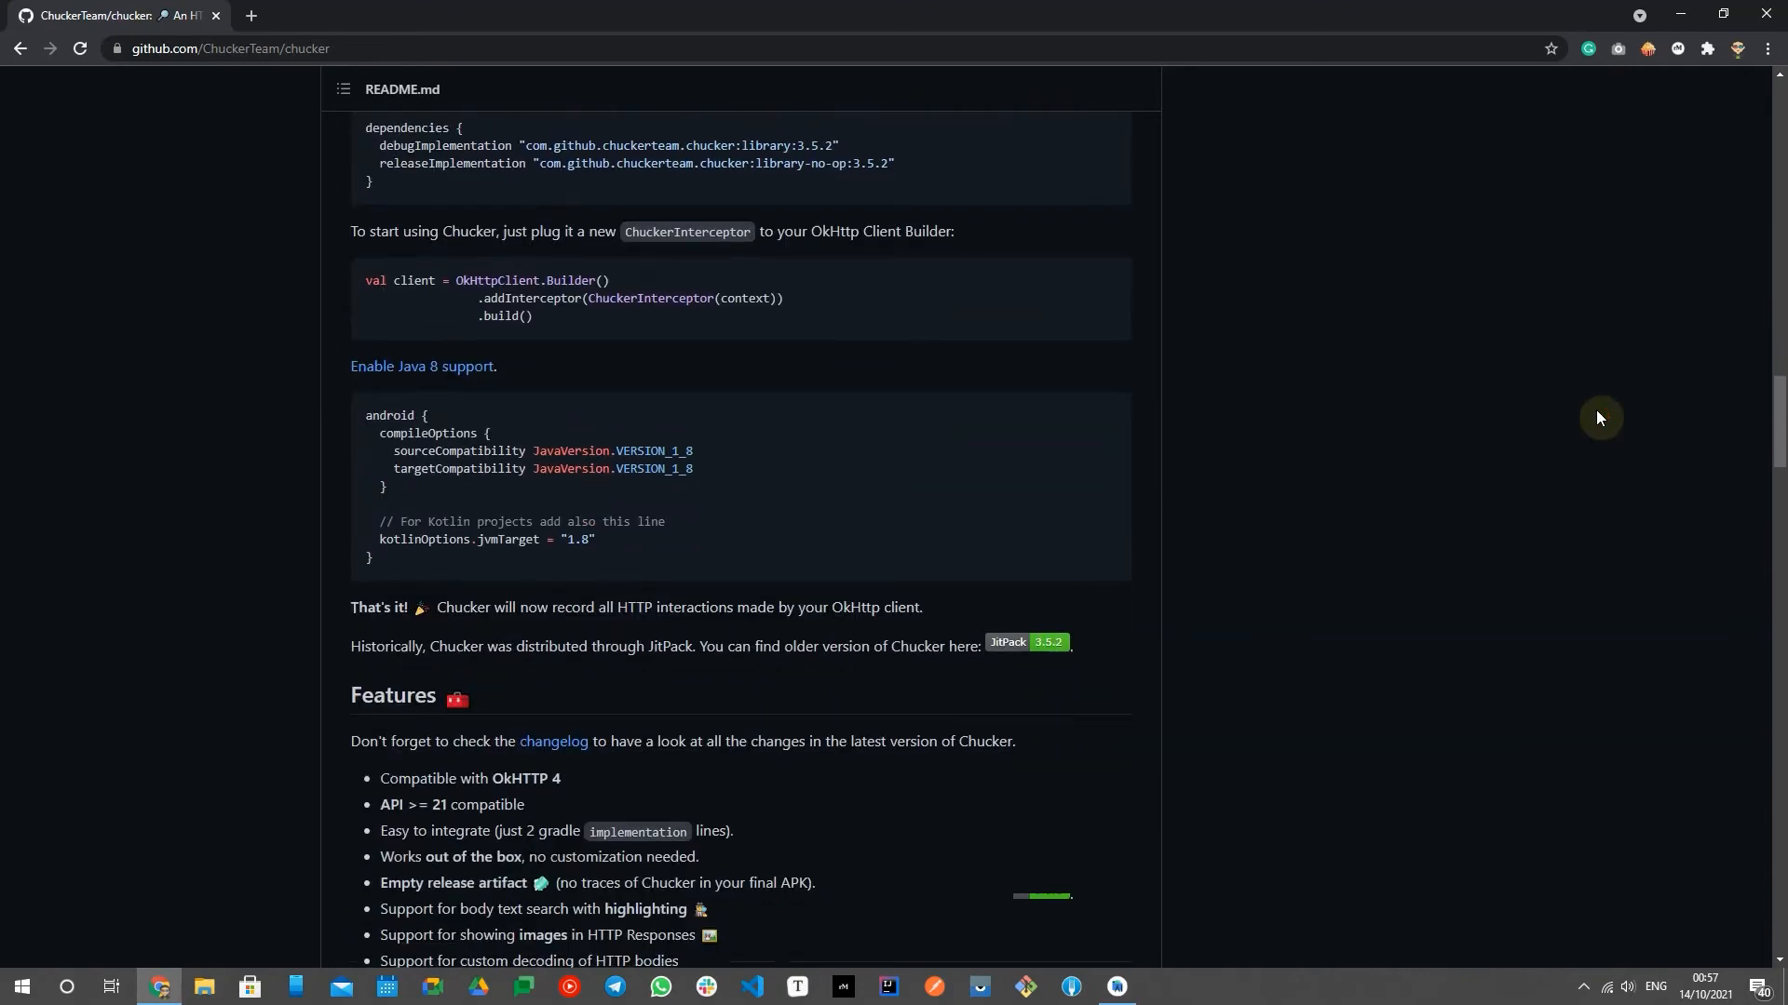
pyautogui.scroll(-3)
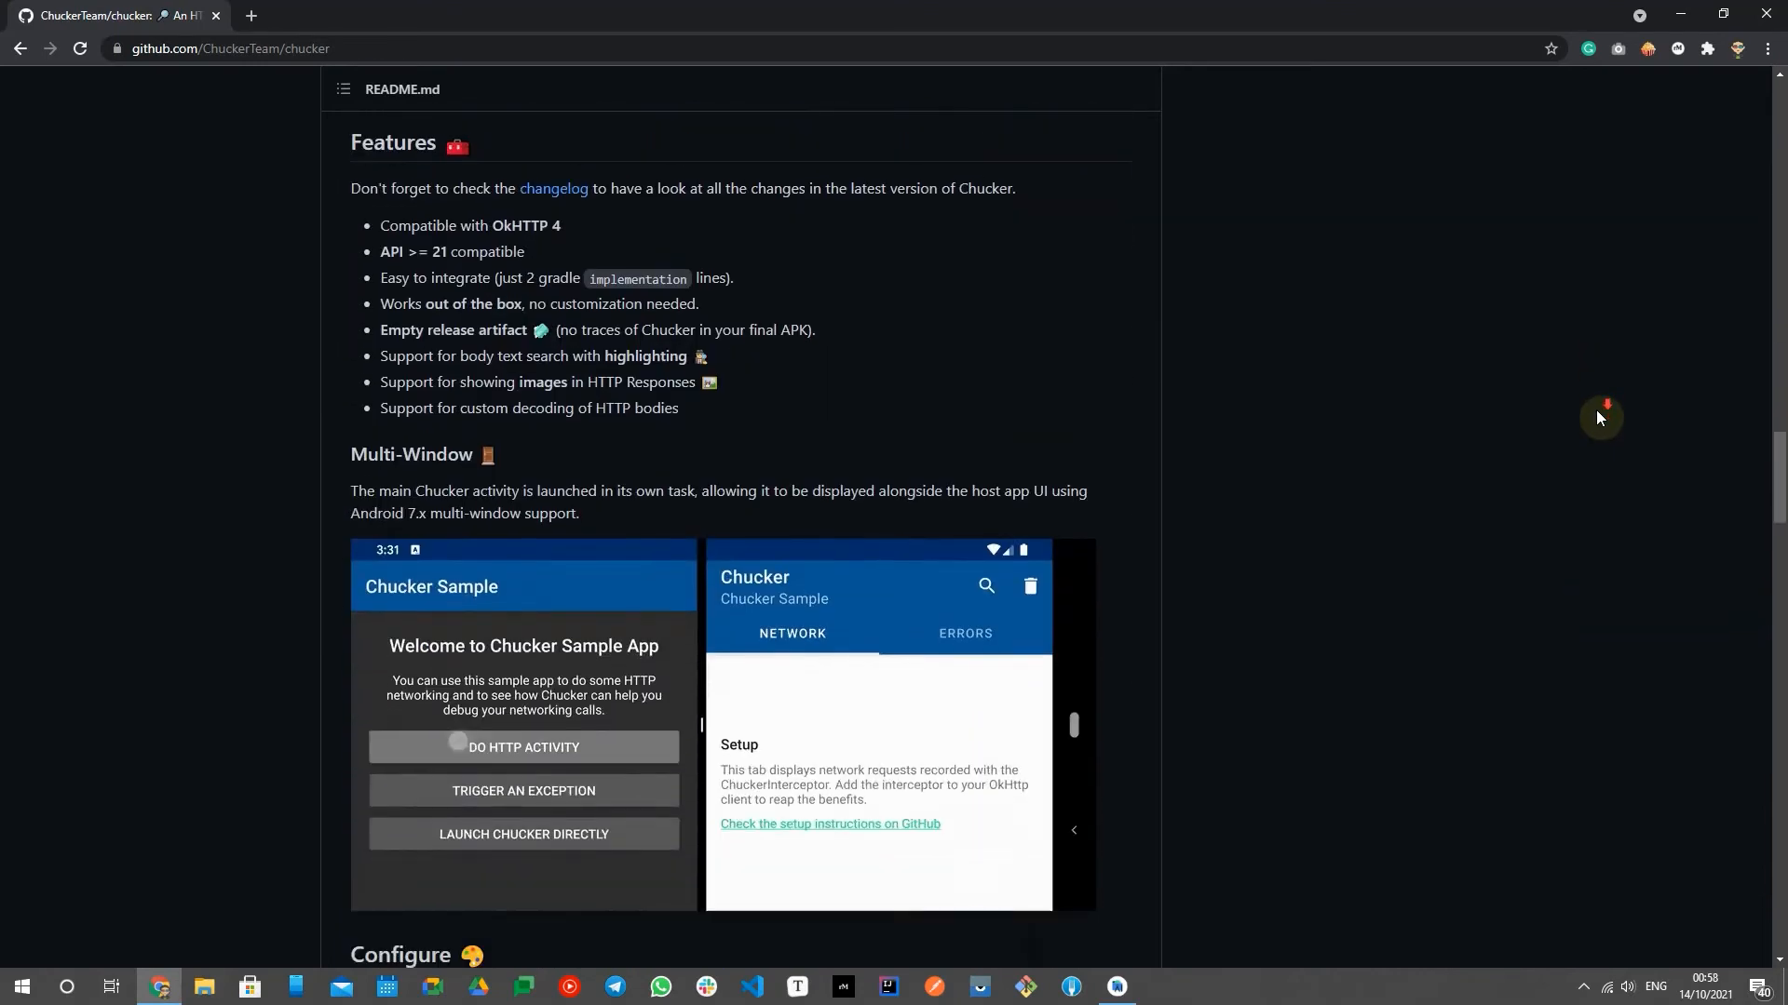
pyautogui.scroll(-3)
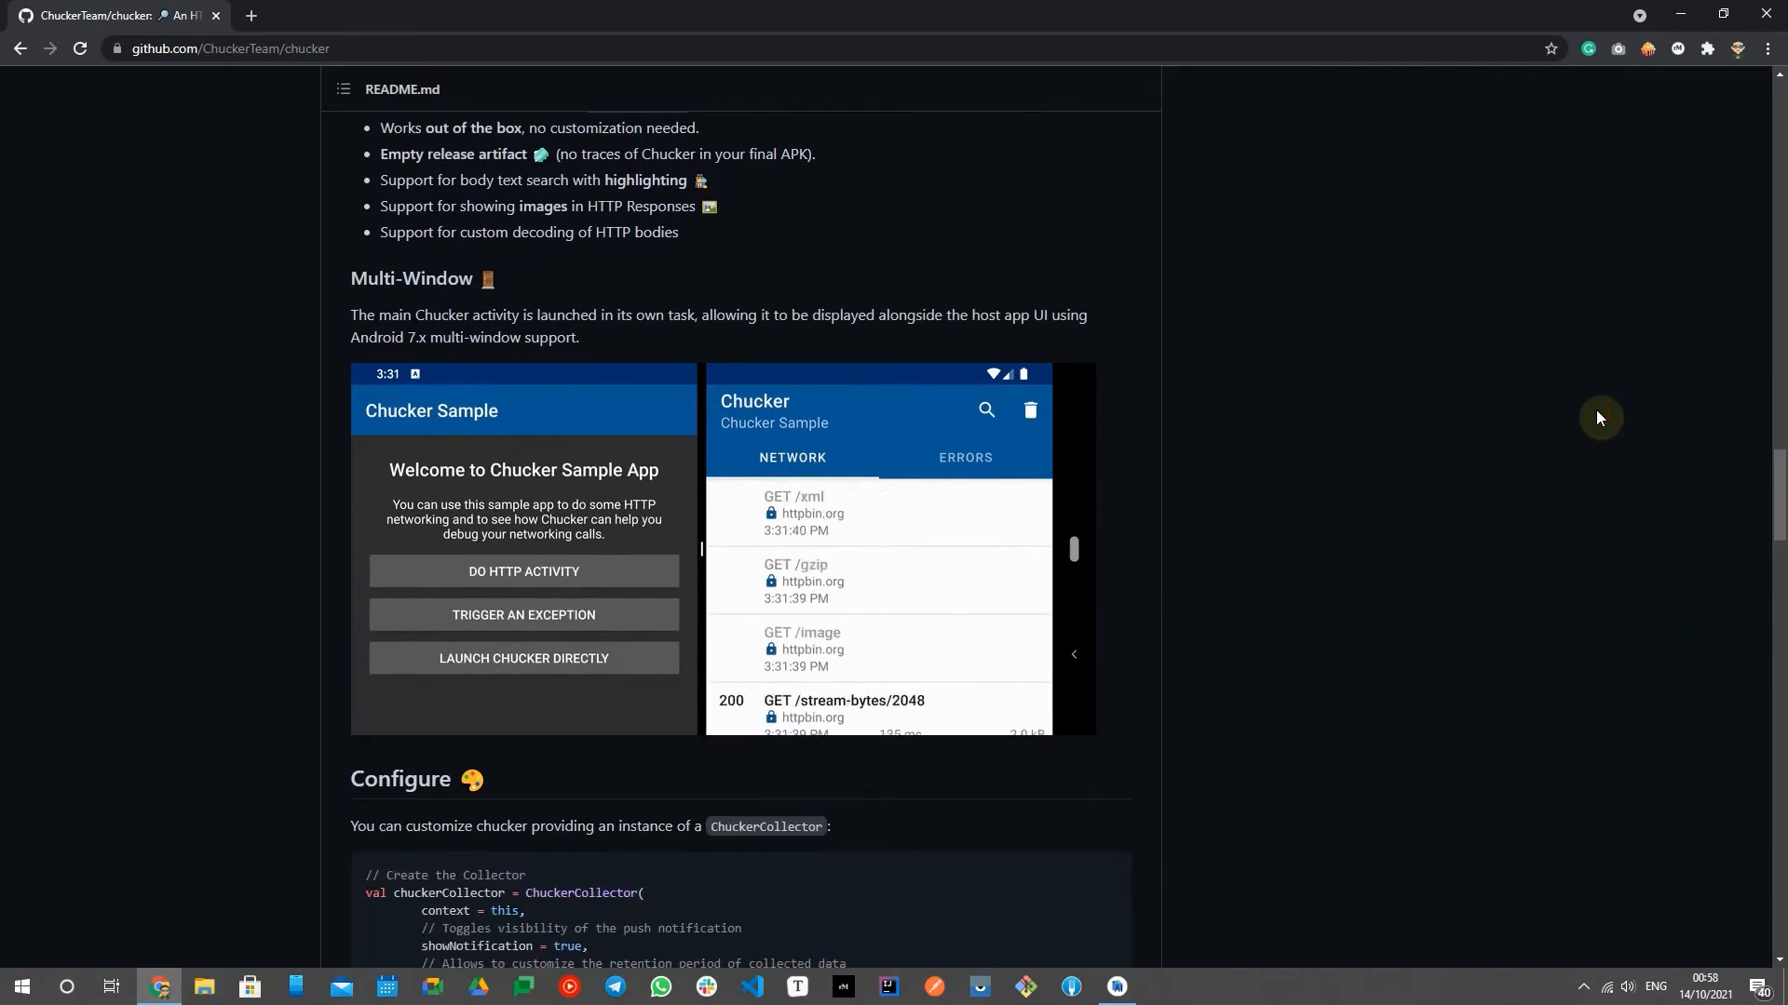
pyautogui.scroll(-3)
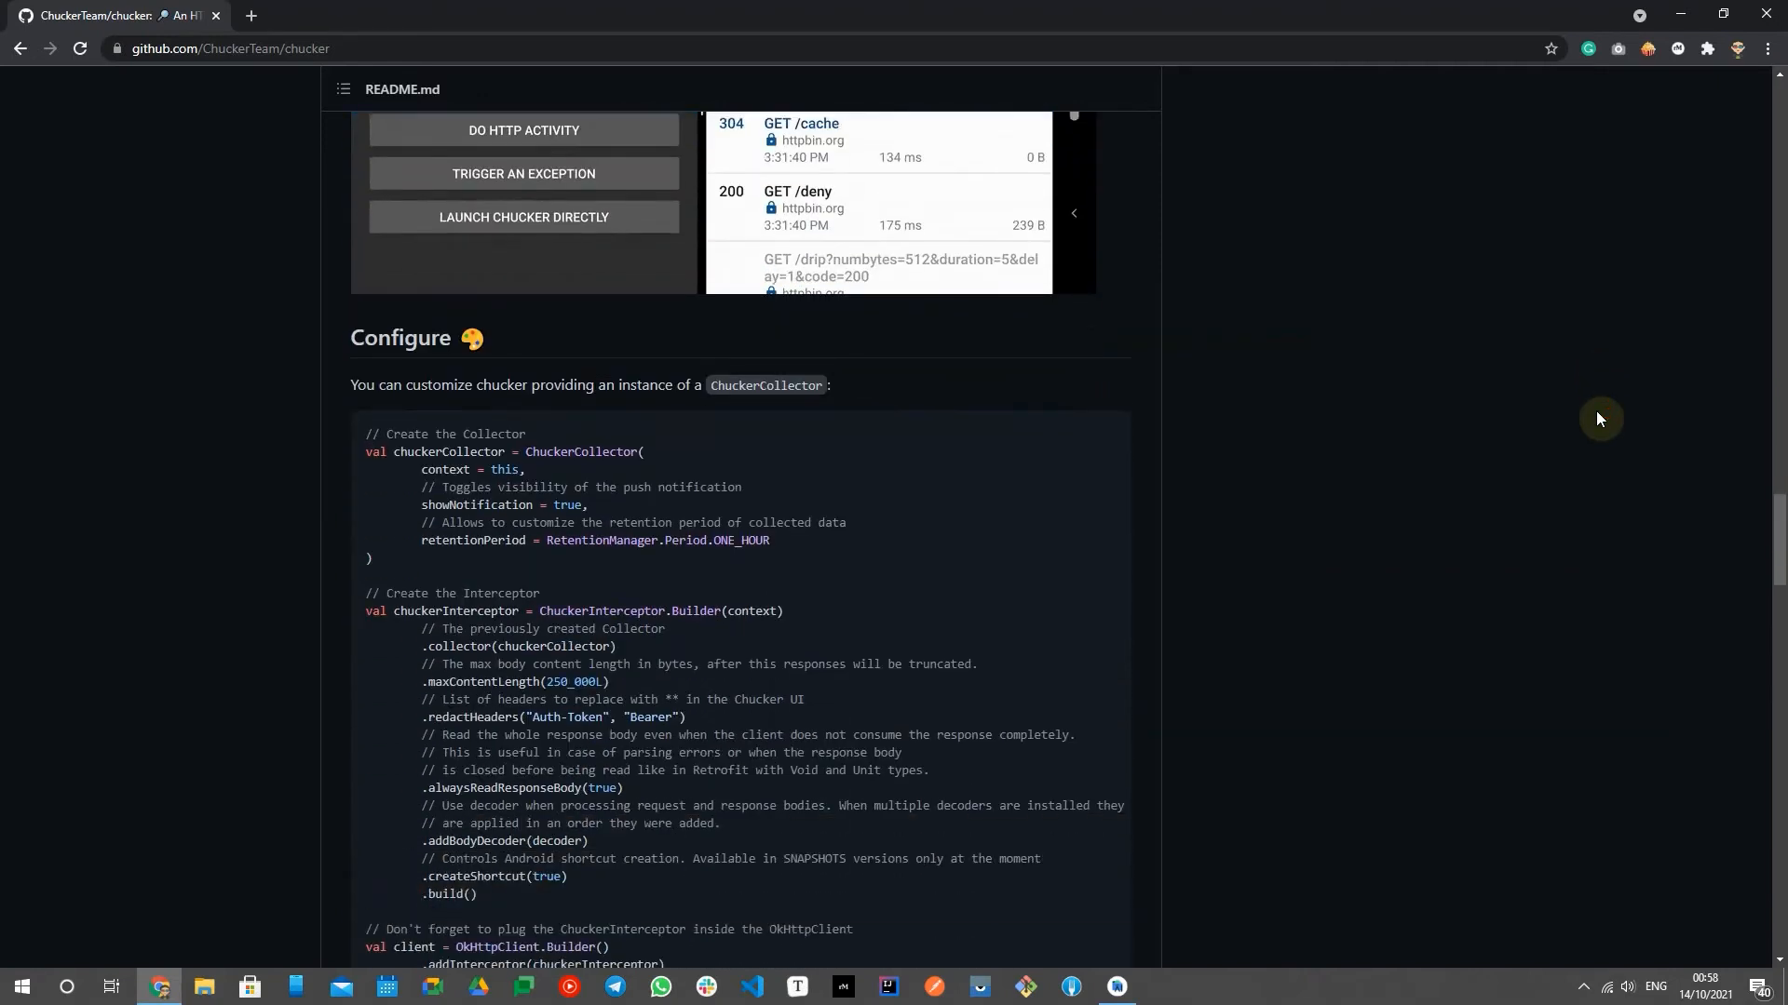
pyautogui.scroll(-3)
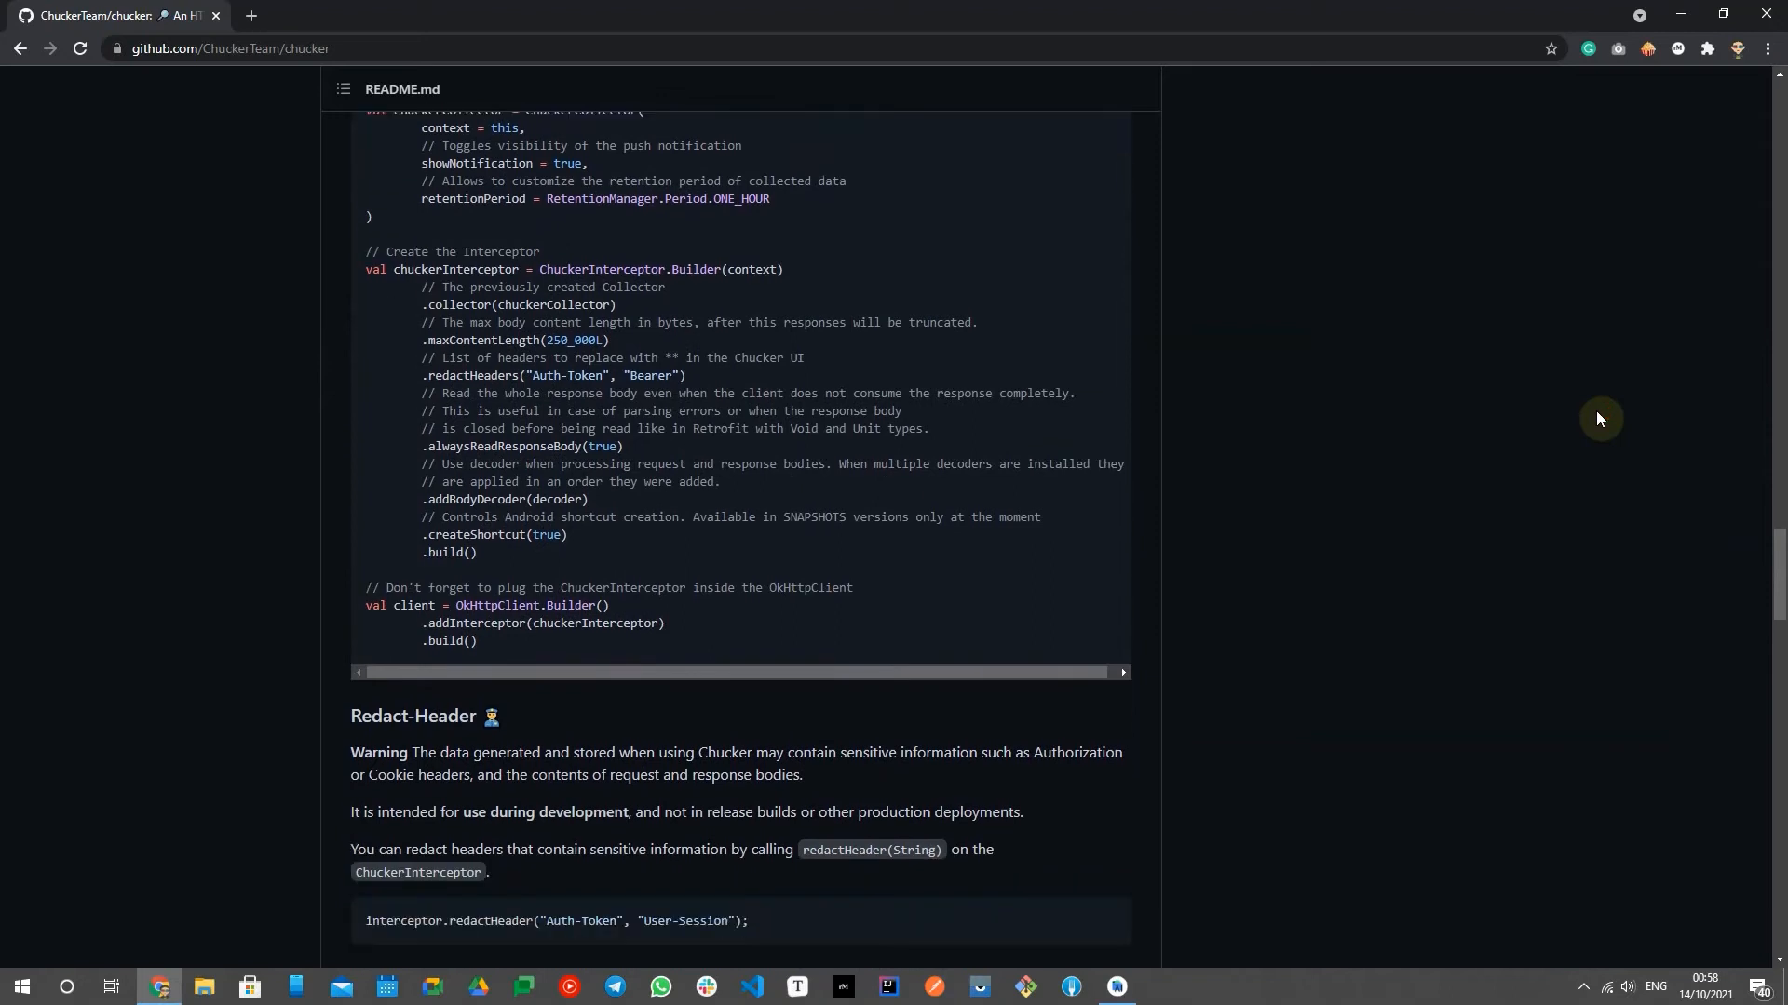
pyautogui.scroll(-3)
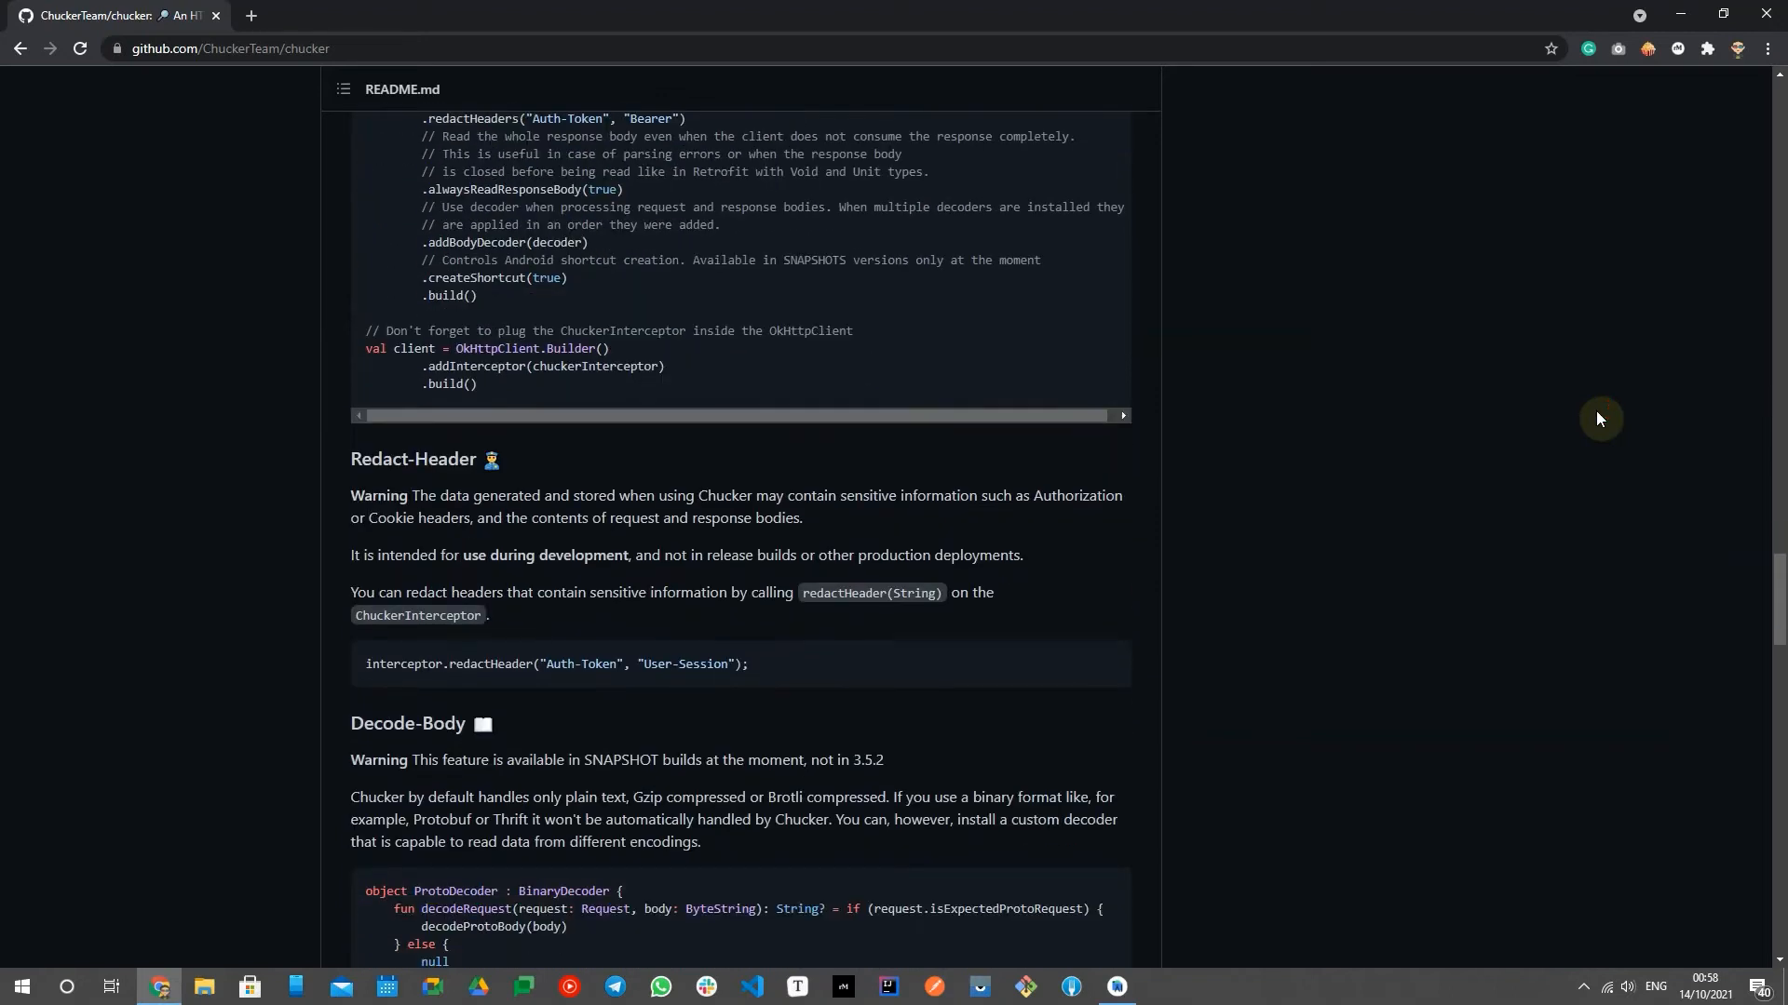
pyautogui.scroll(-3)
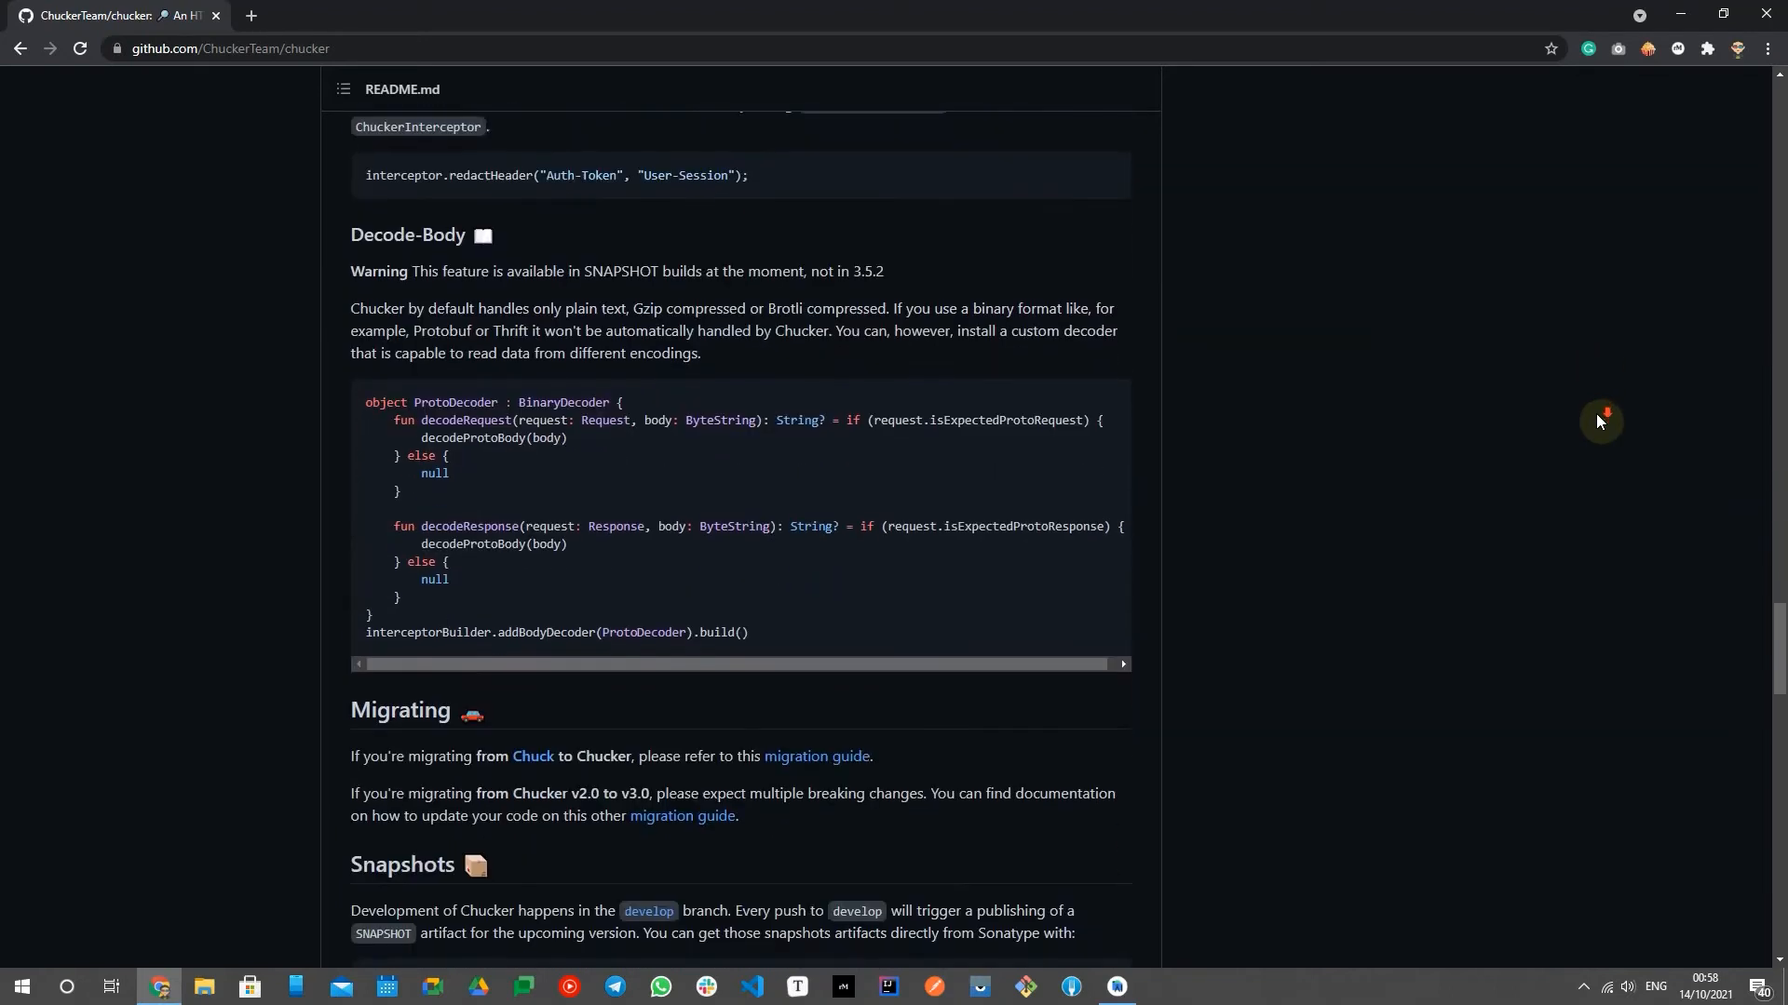
pyautogui.scroll(-3)
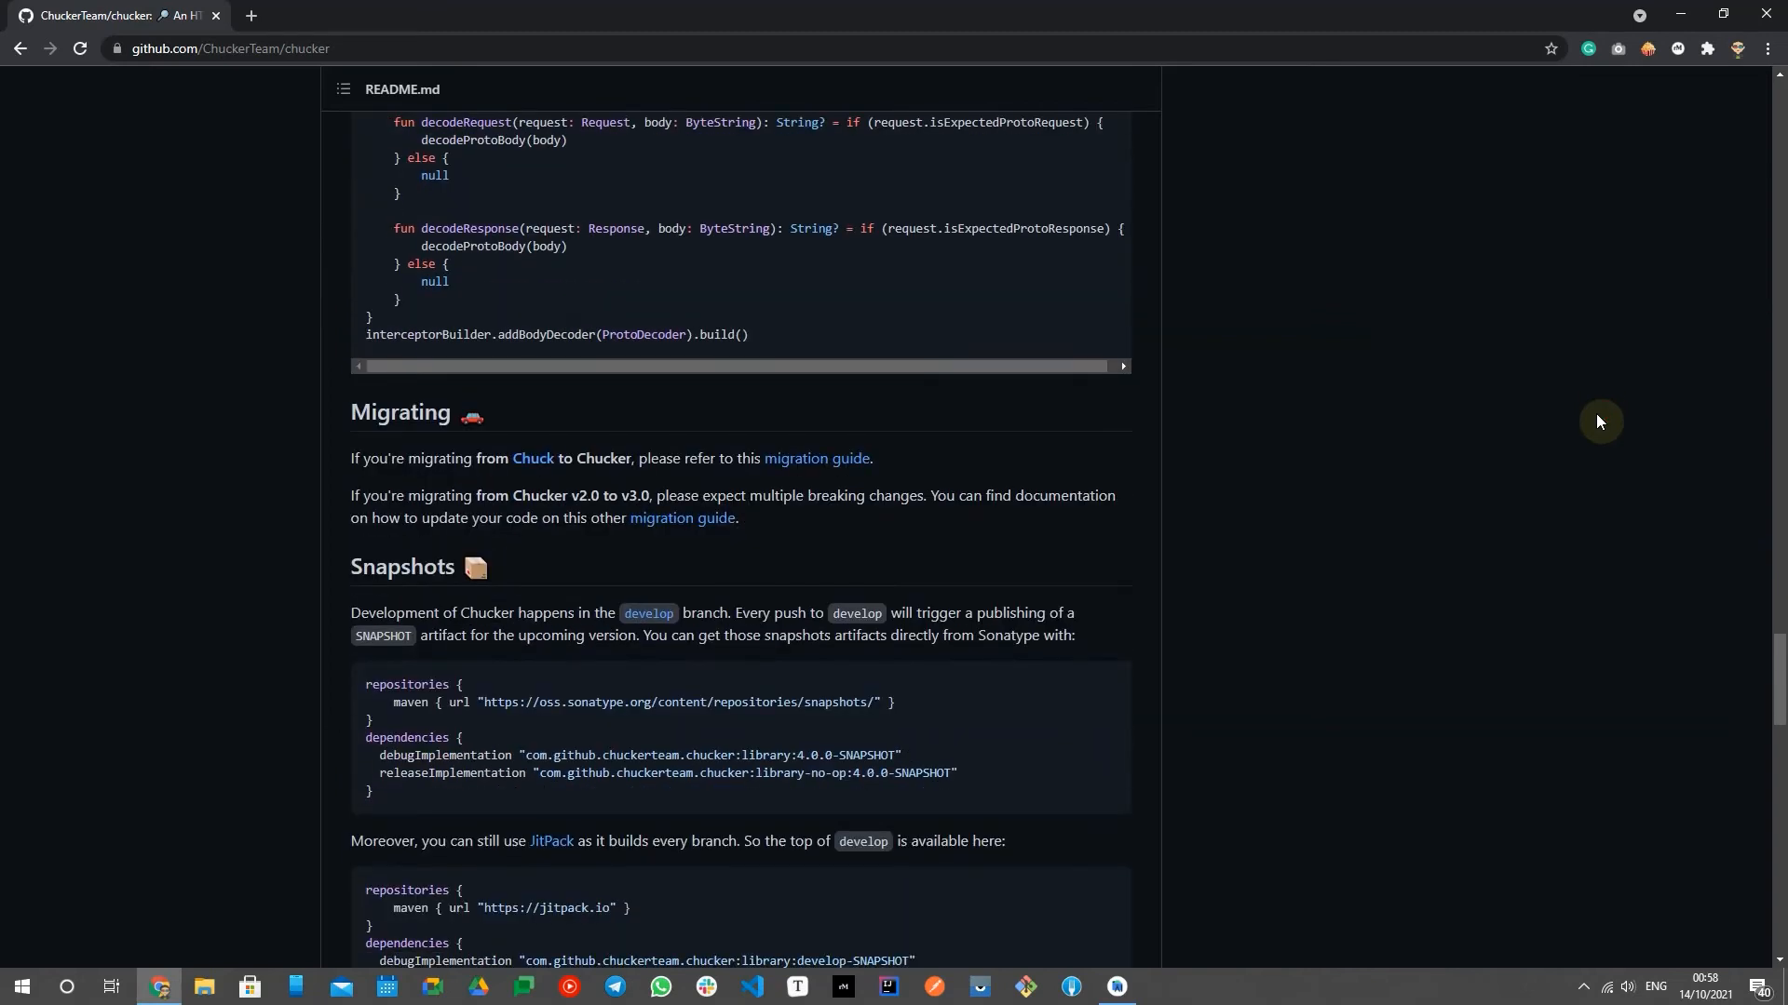
pyautogui.scroll(-3)
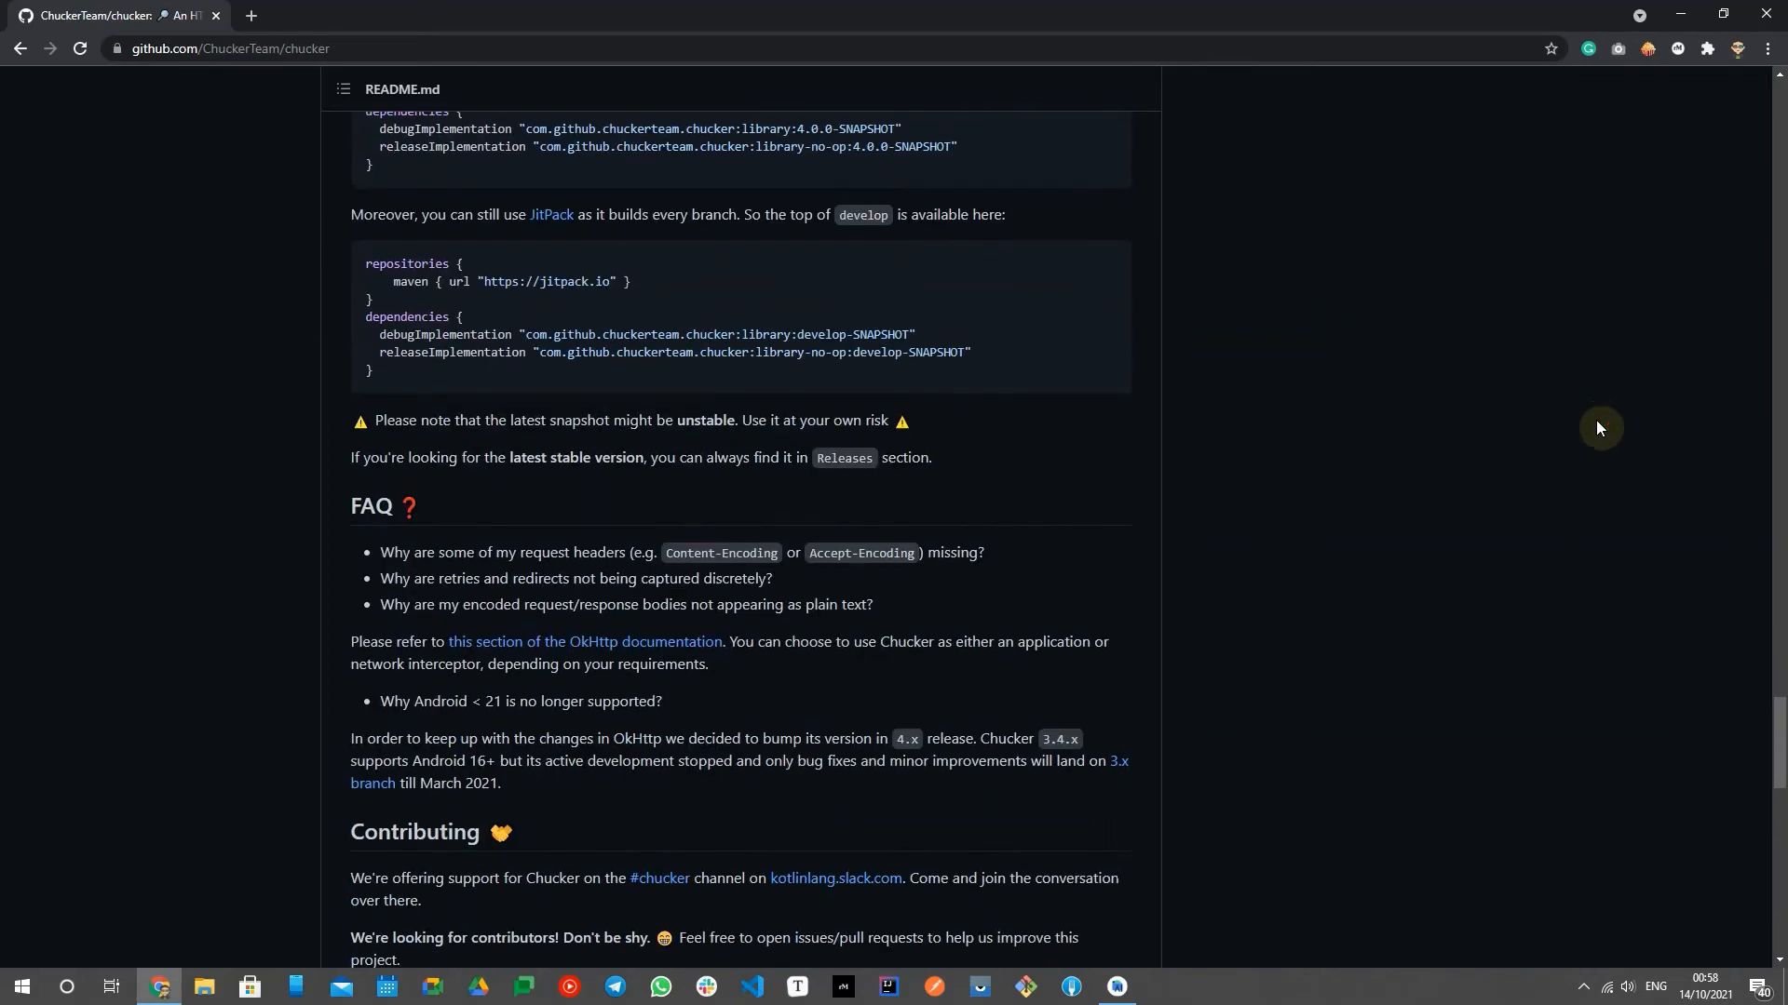
pyautogui.scroll(-3)
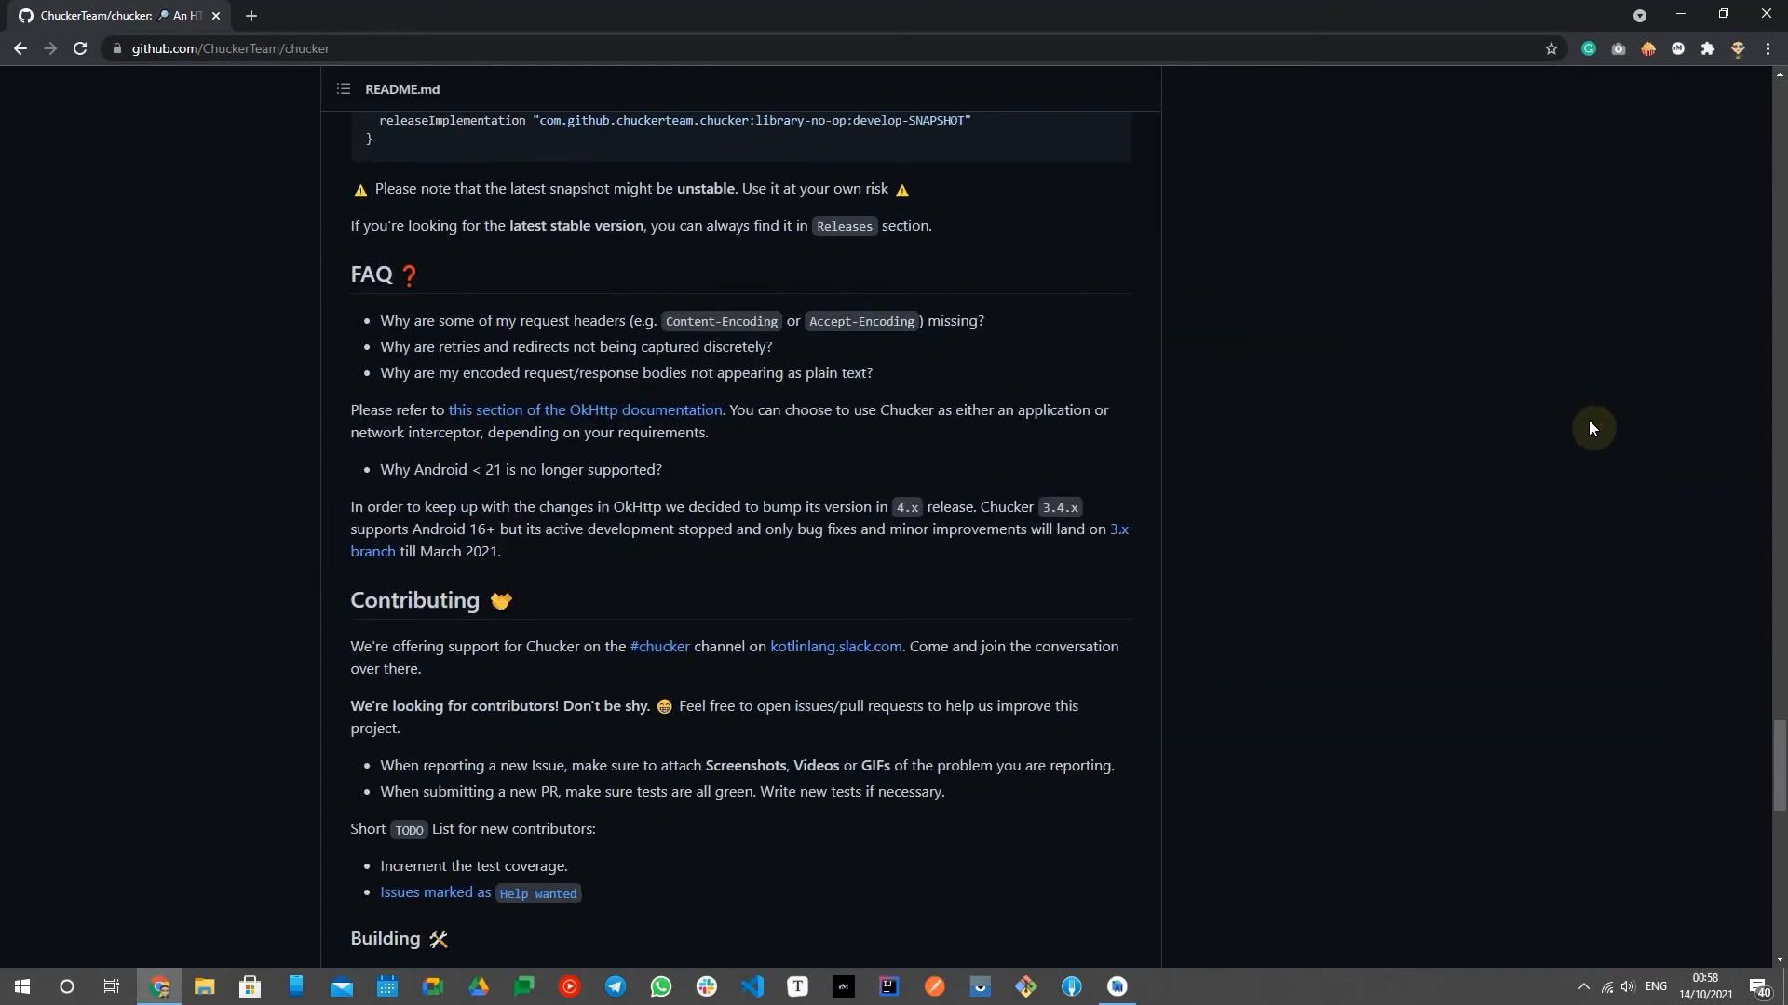
pyautogui.moveTo(1529, 496)
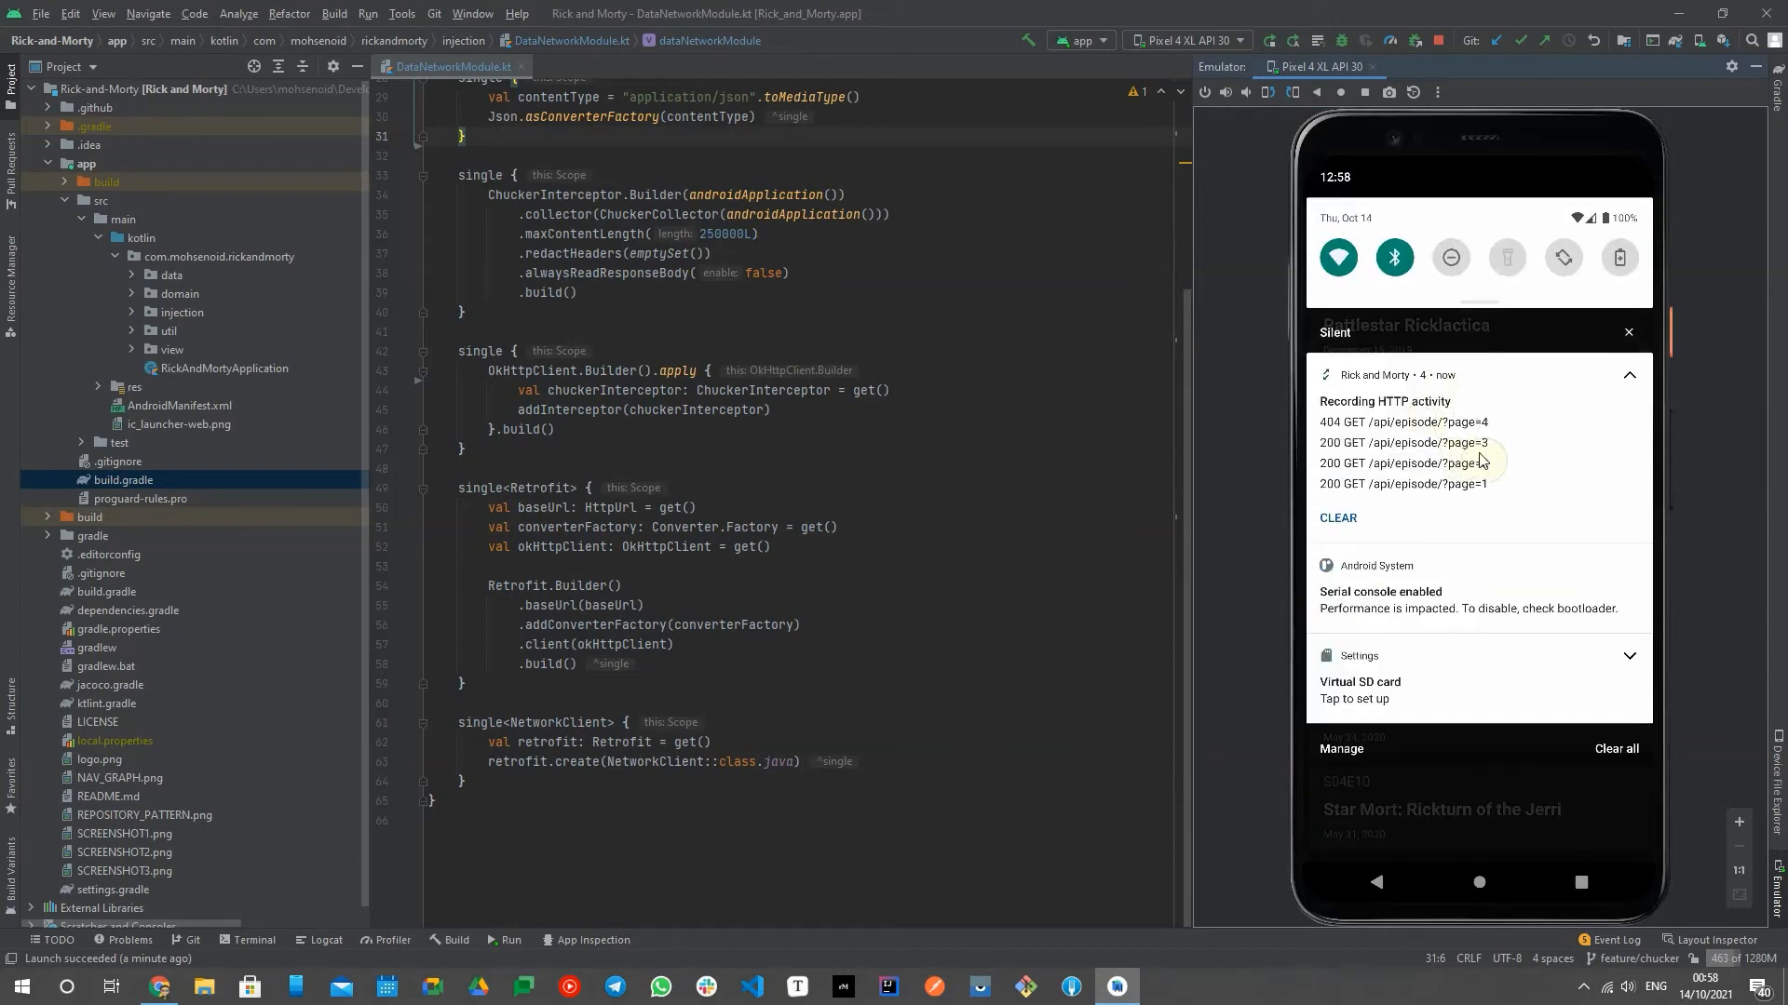
pyautogui.moveTo(1545, 458)
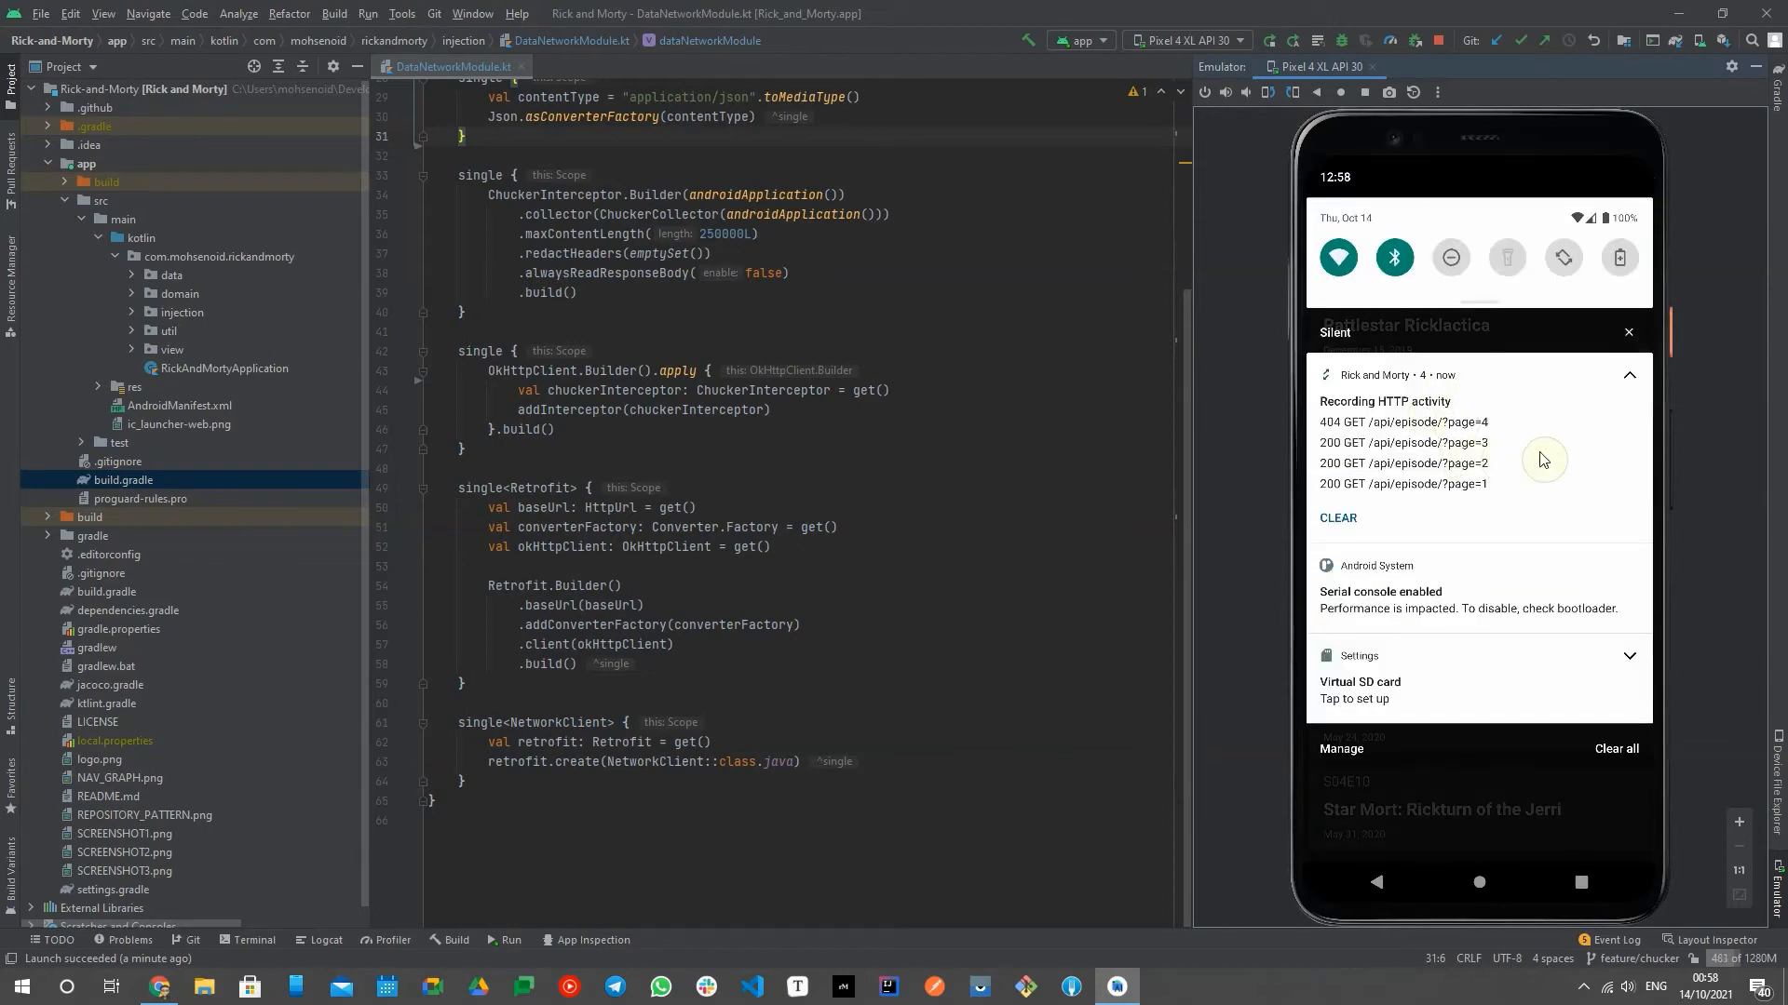
pyautogui.moveTo(1553, 460)
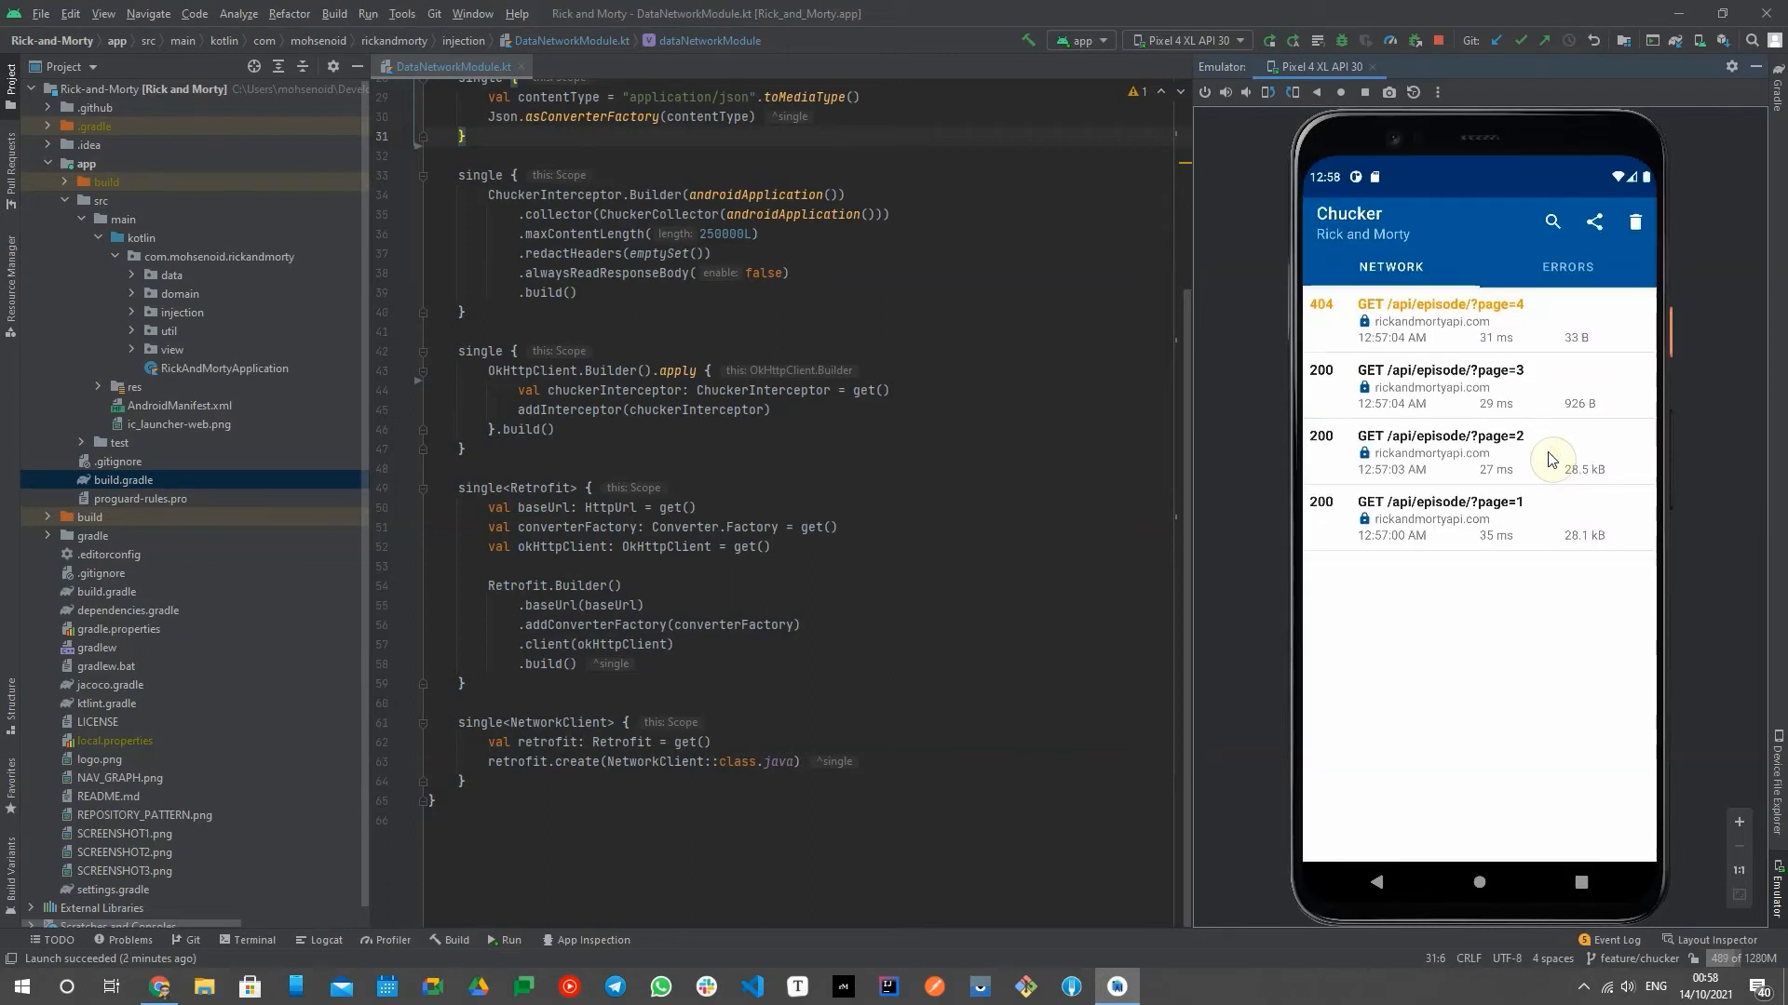
pyautogui.moveTo(1590, 329)
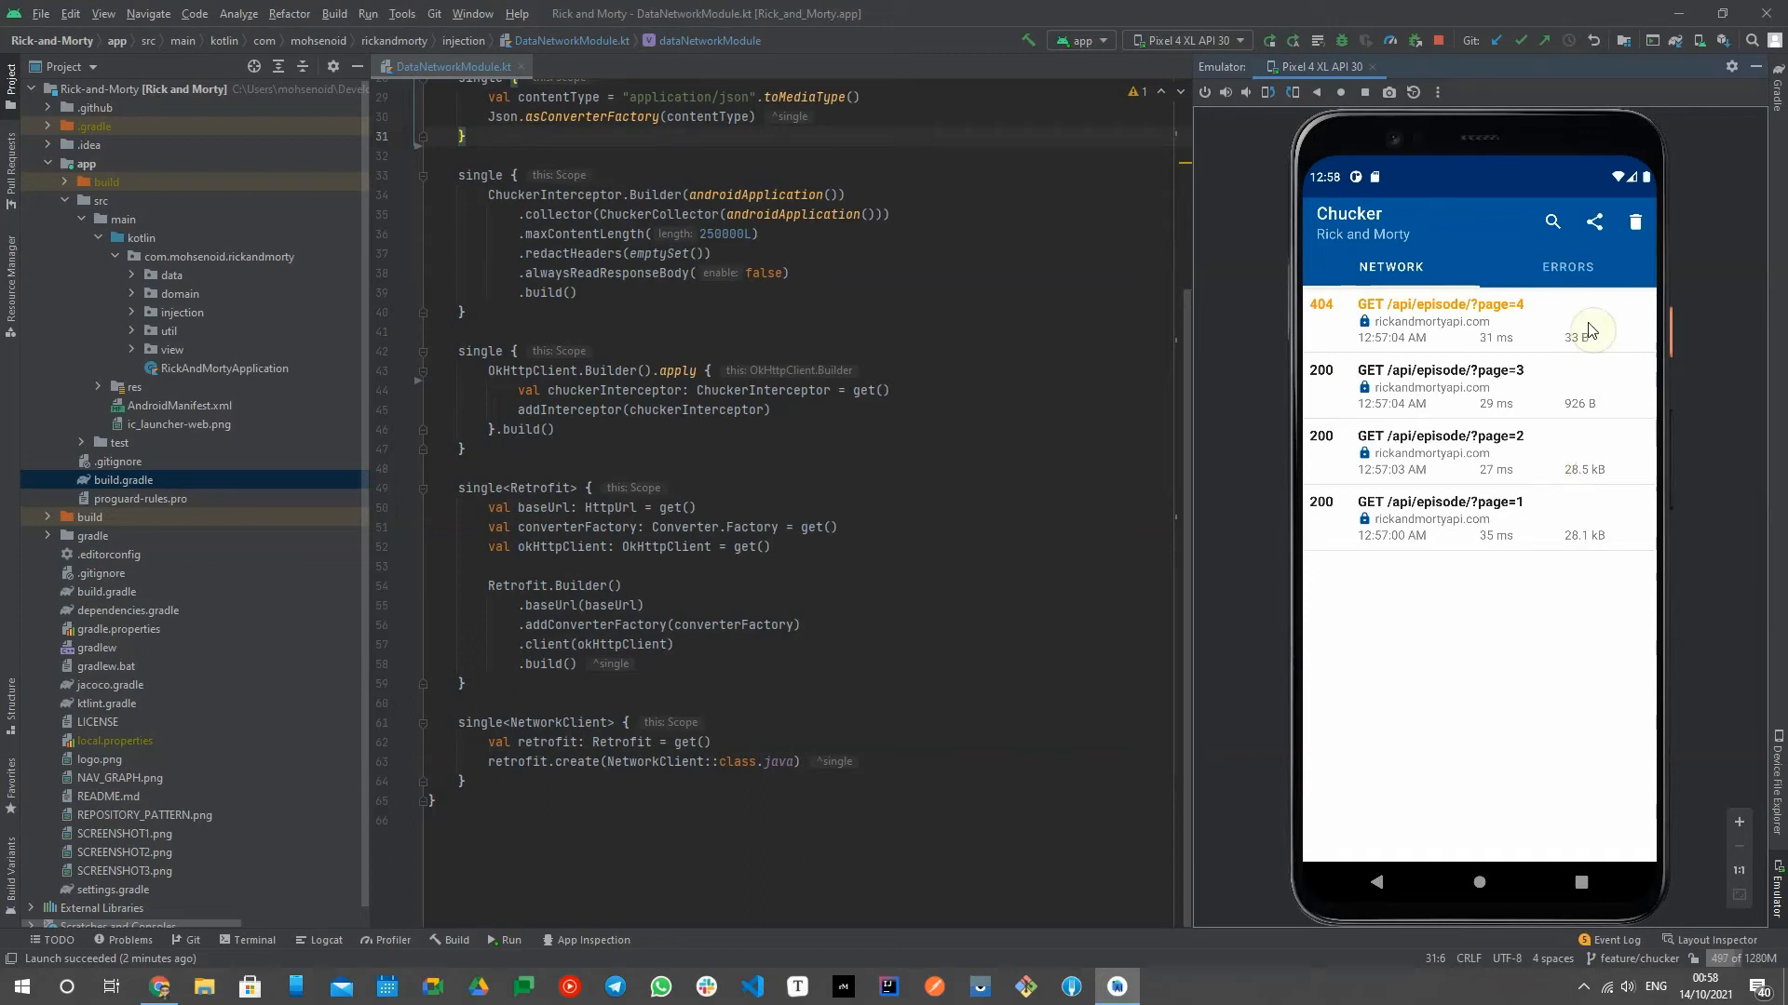
pyautogui.click(1467, 321)
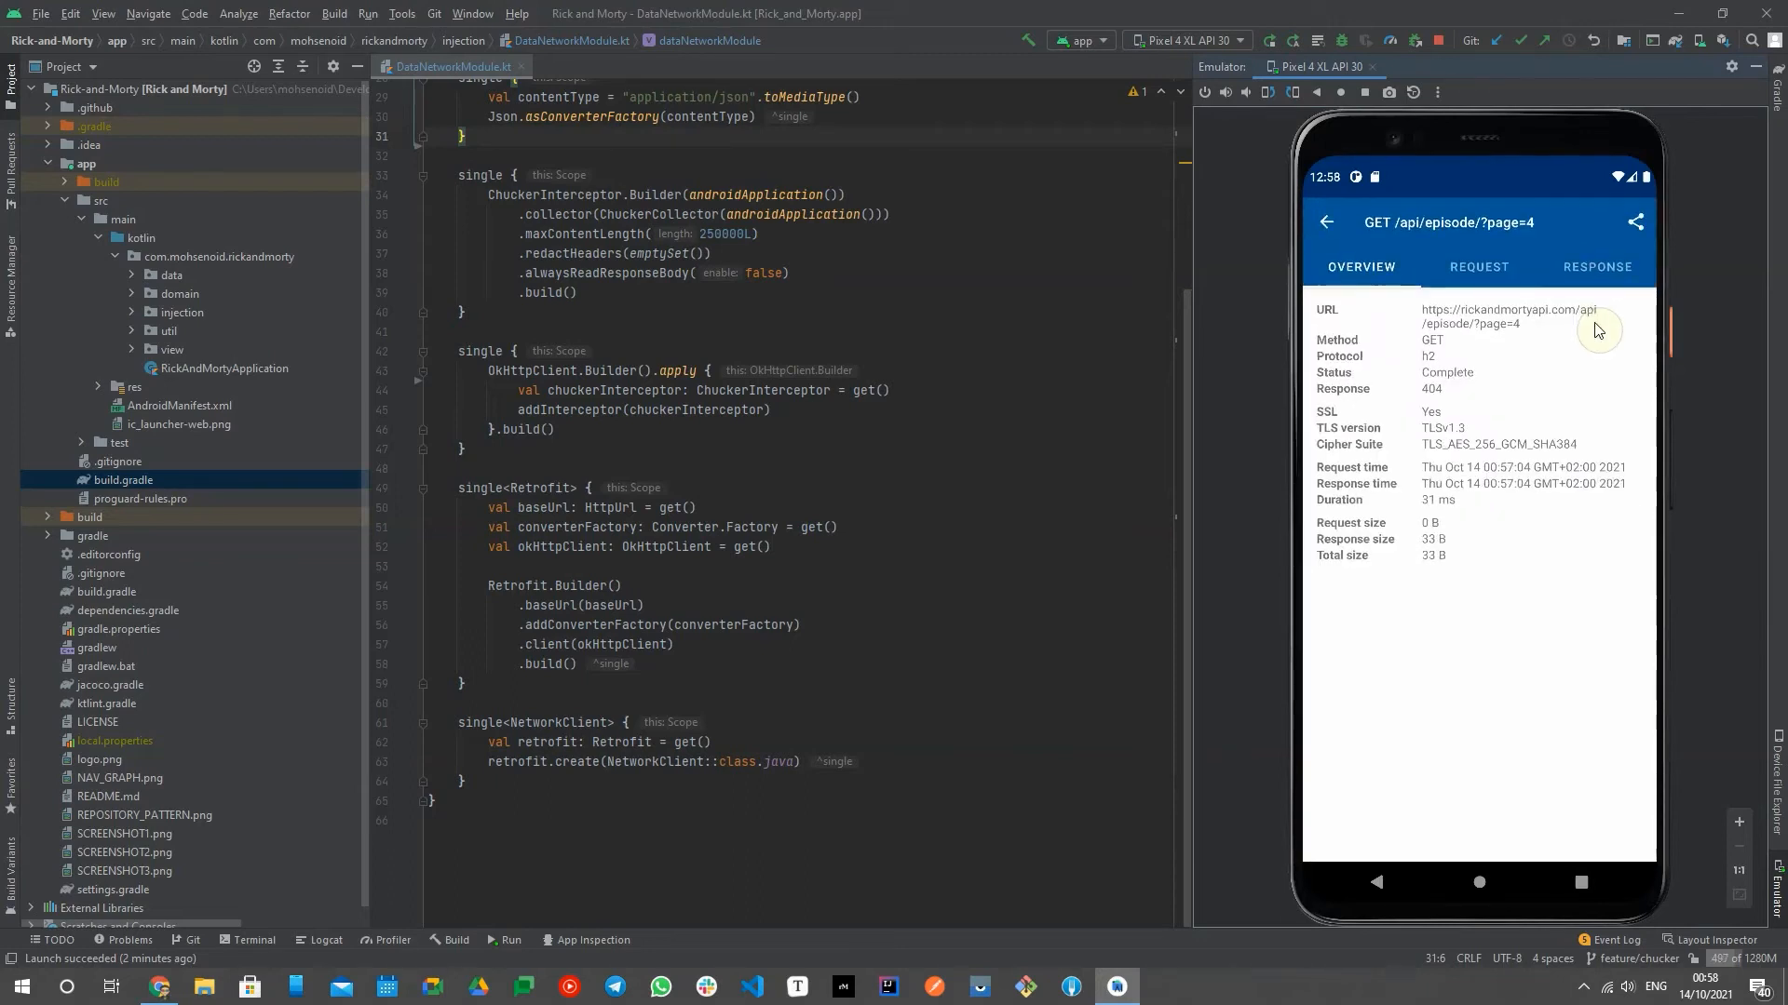
pyautogui.moveTo(1519, 298)
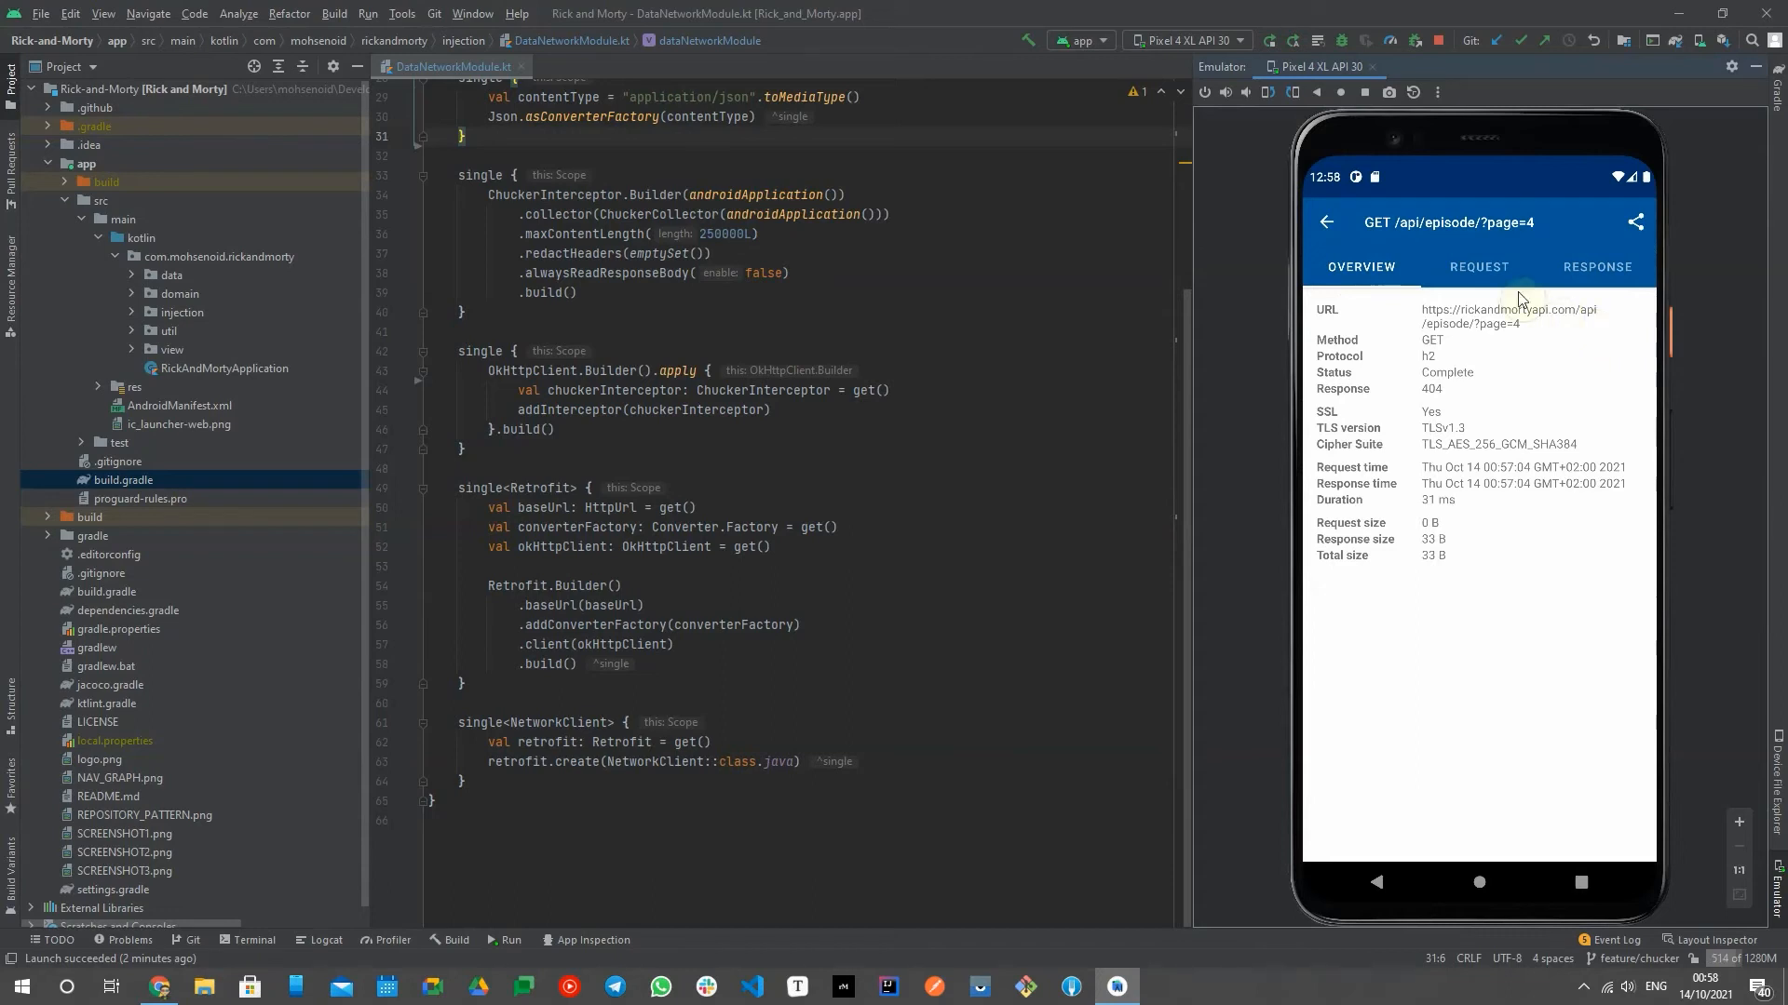
pyautogui.click(1479, 268)
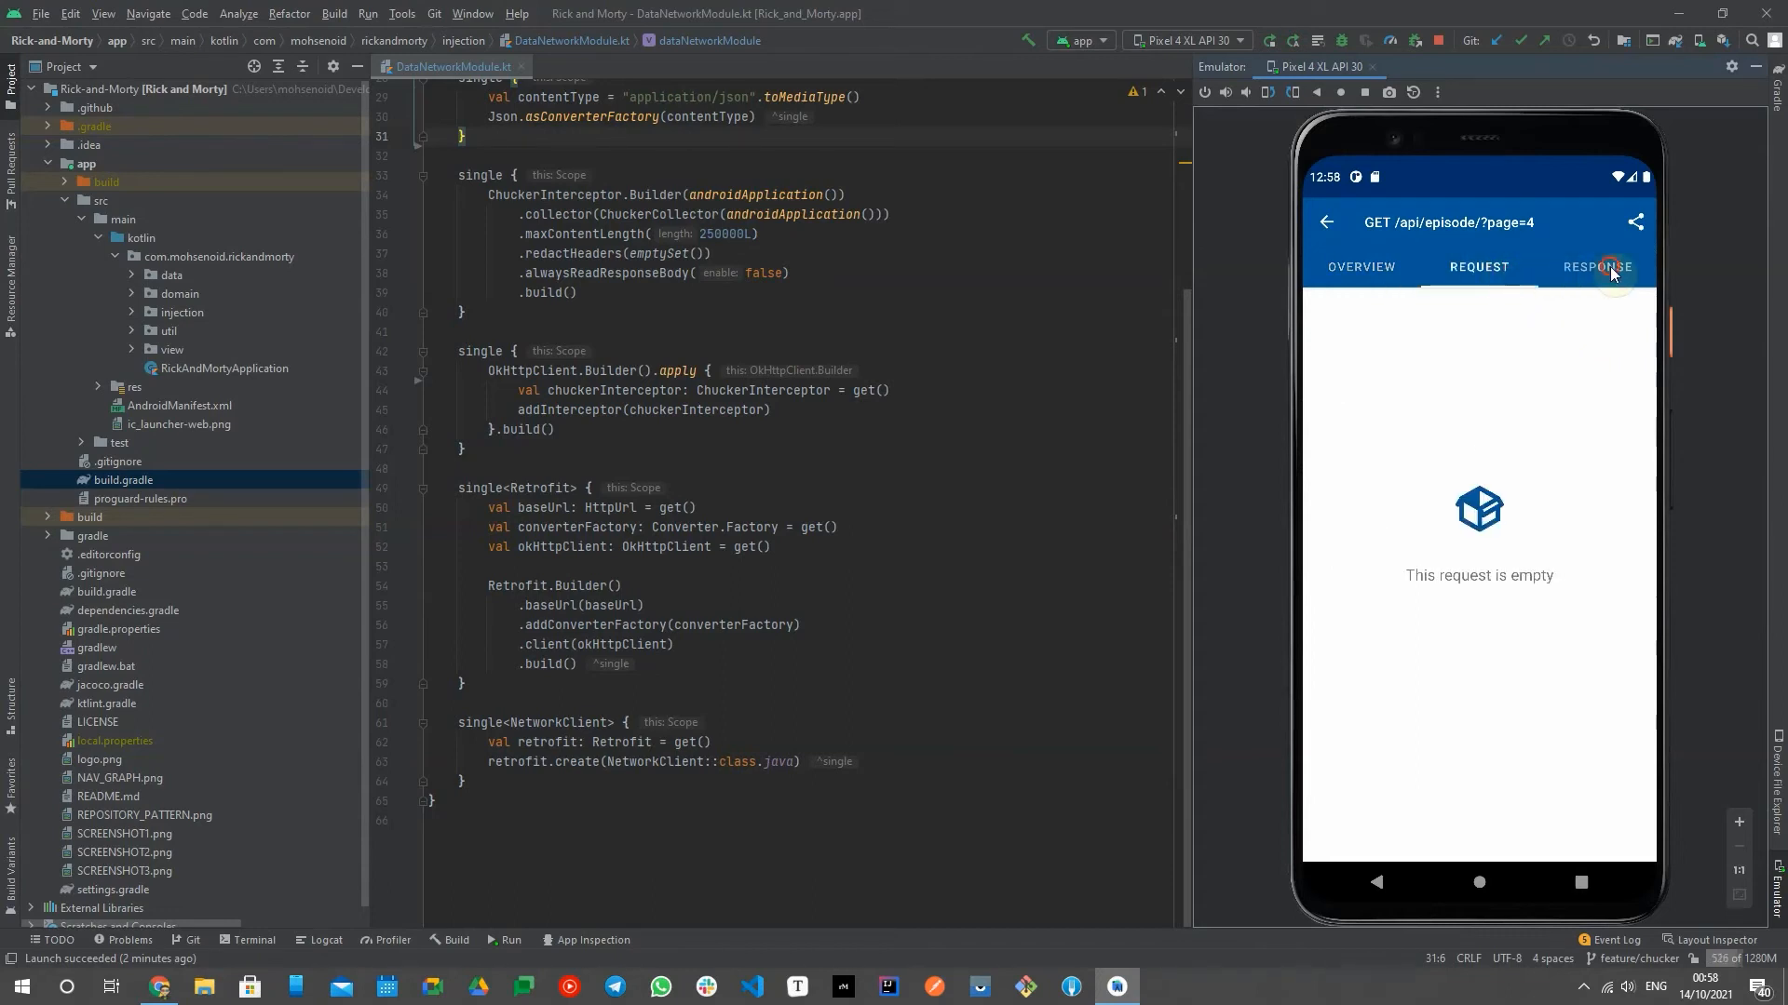
pyautogui.click(1597, 268)
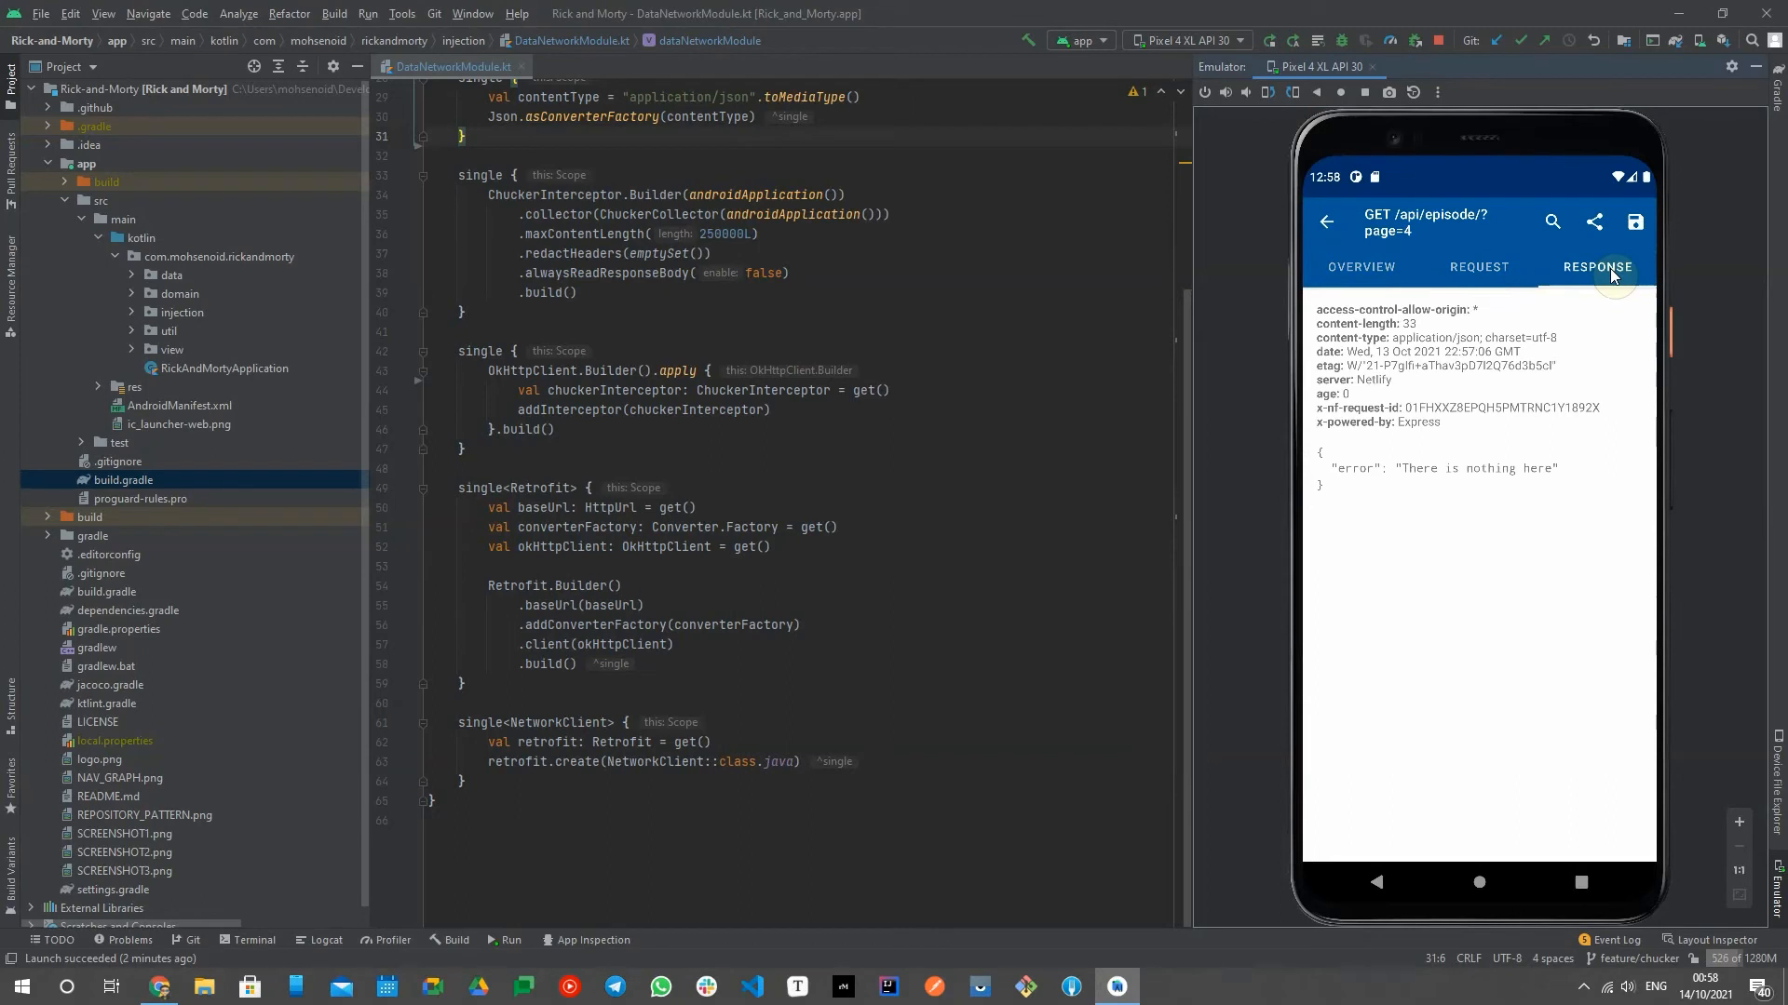
pyautogui.click(1359, 268)
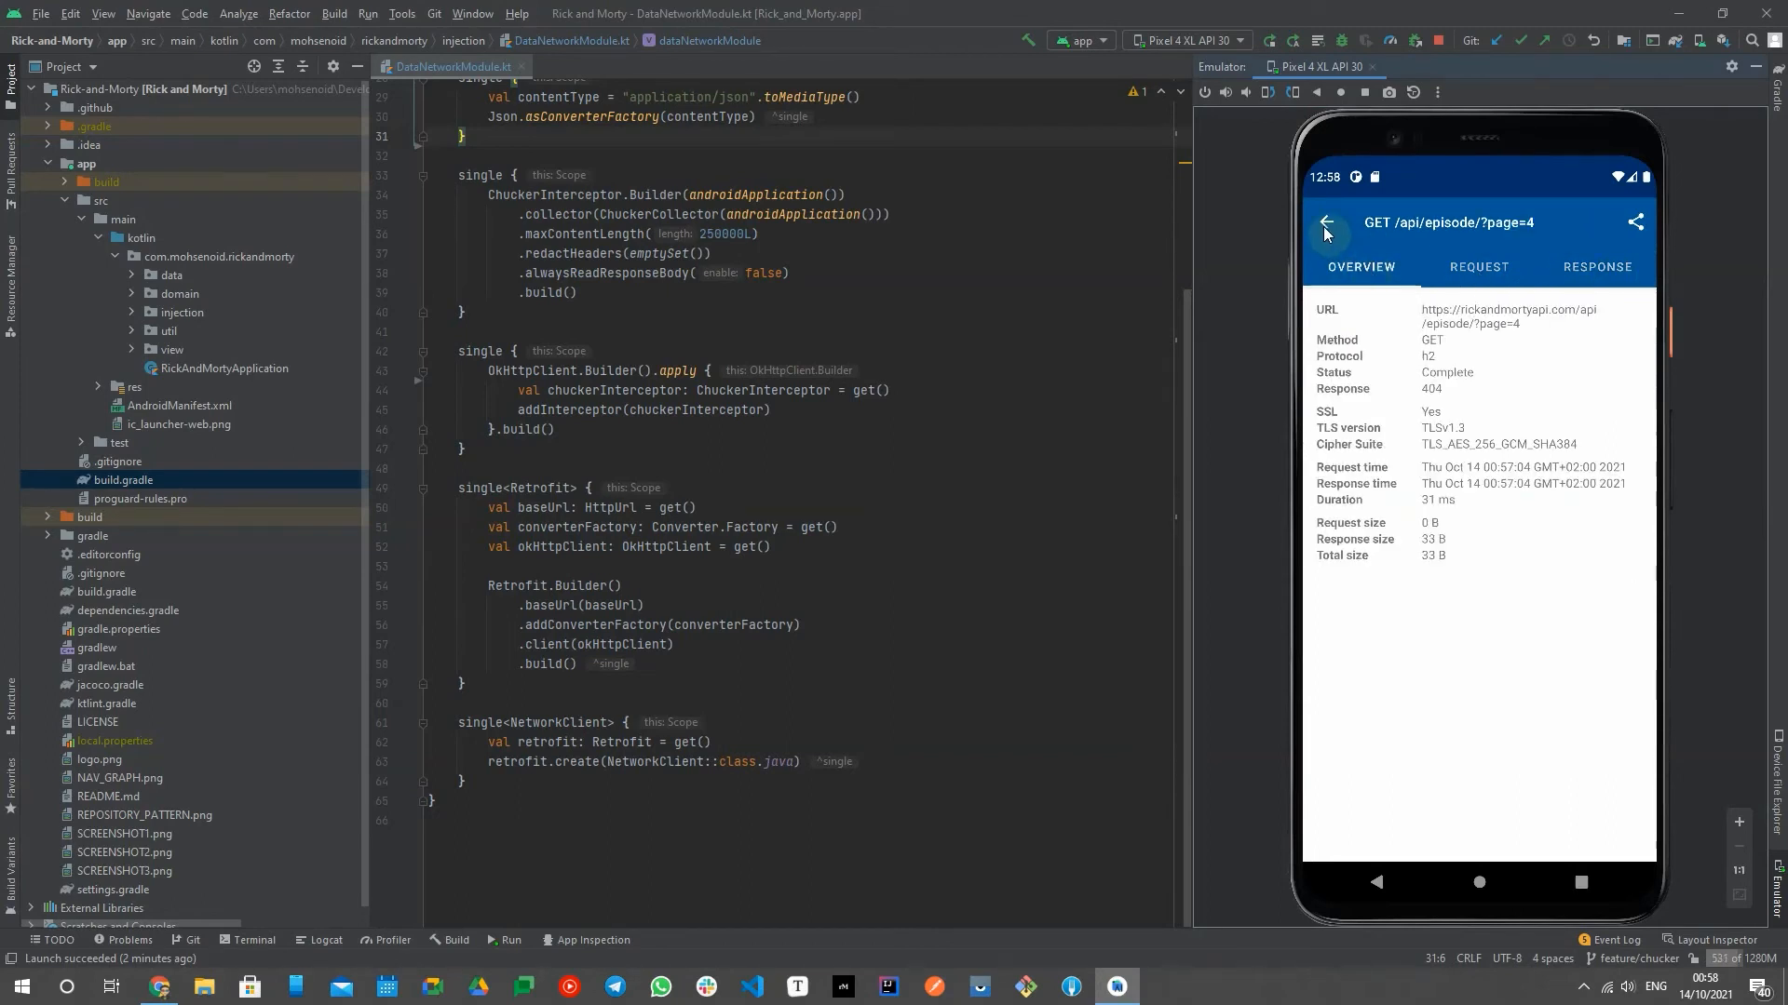
pyautogui.click(1330, 221)
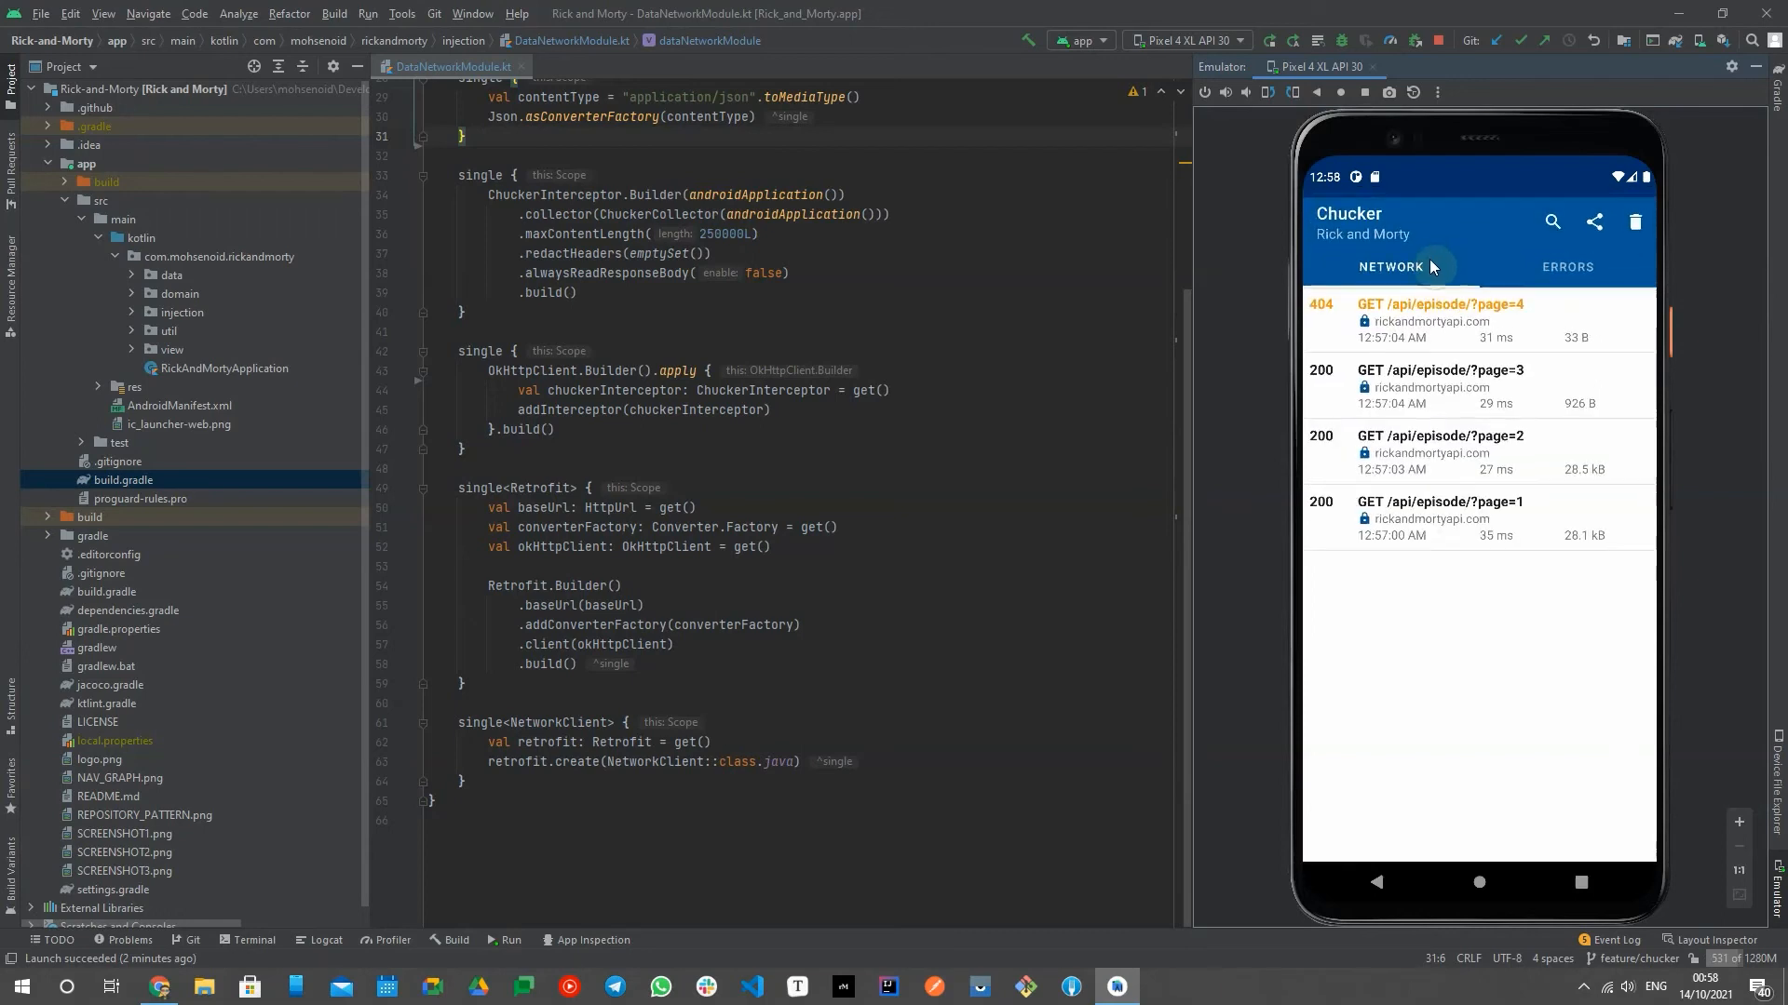
pyautogui.click(1551, 221)
pyautogui.write('4')
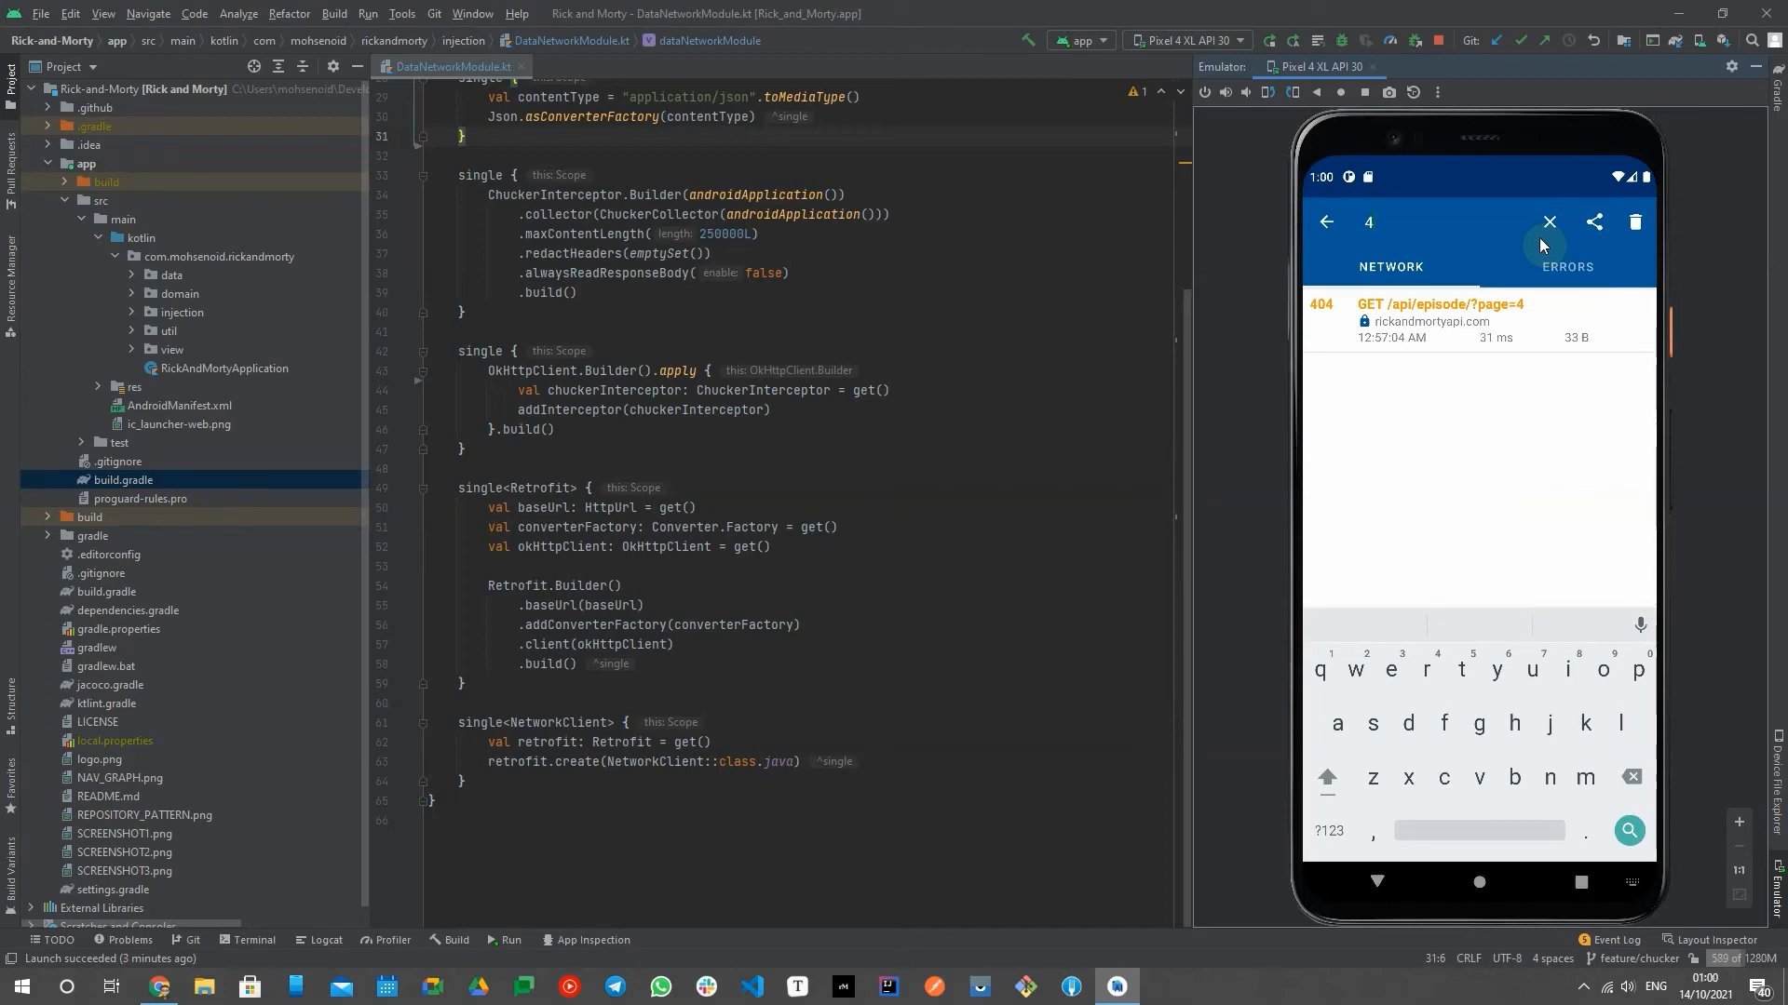
pyautogui.moveTo(1500, 254)
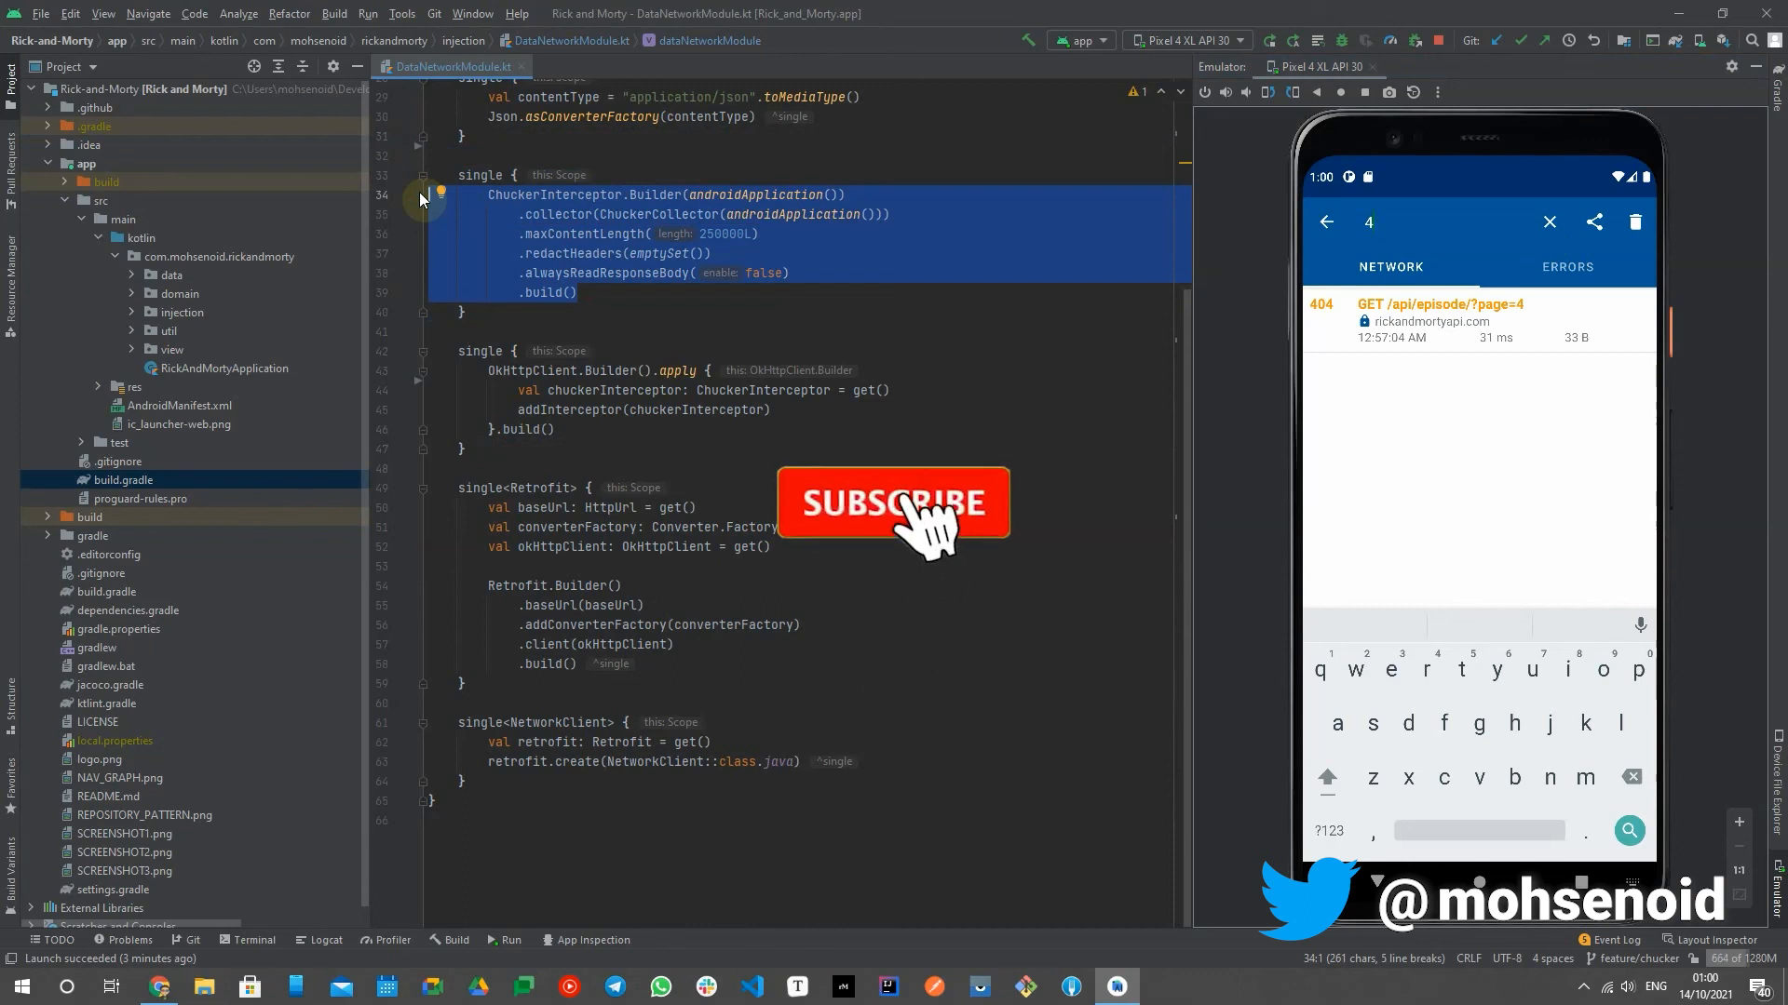
pyautogui.click(894, 503)
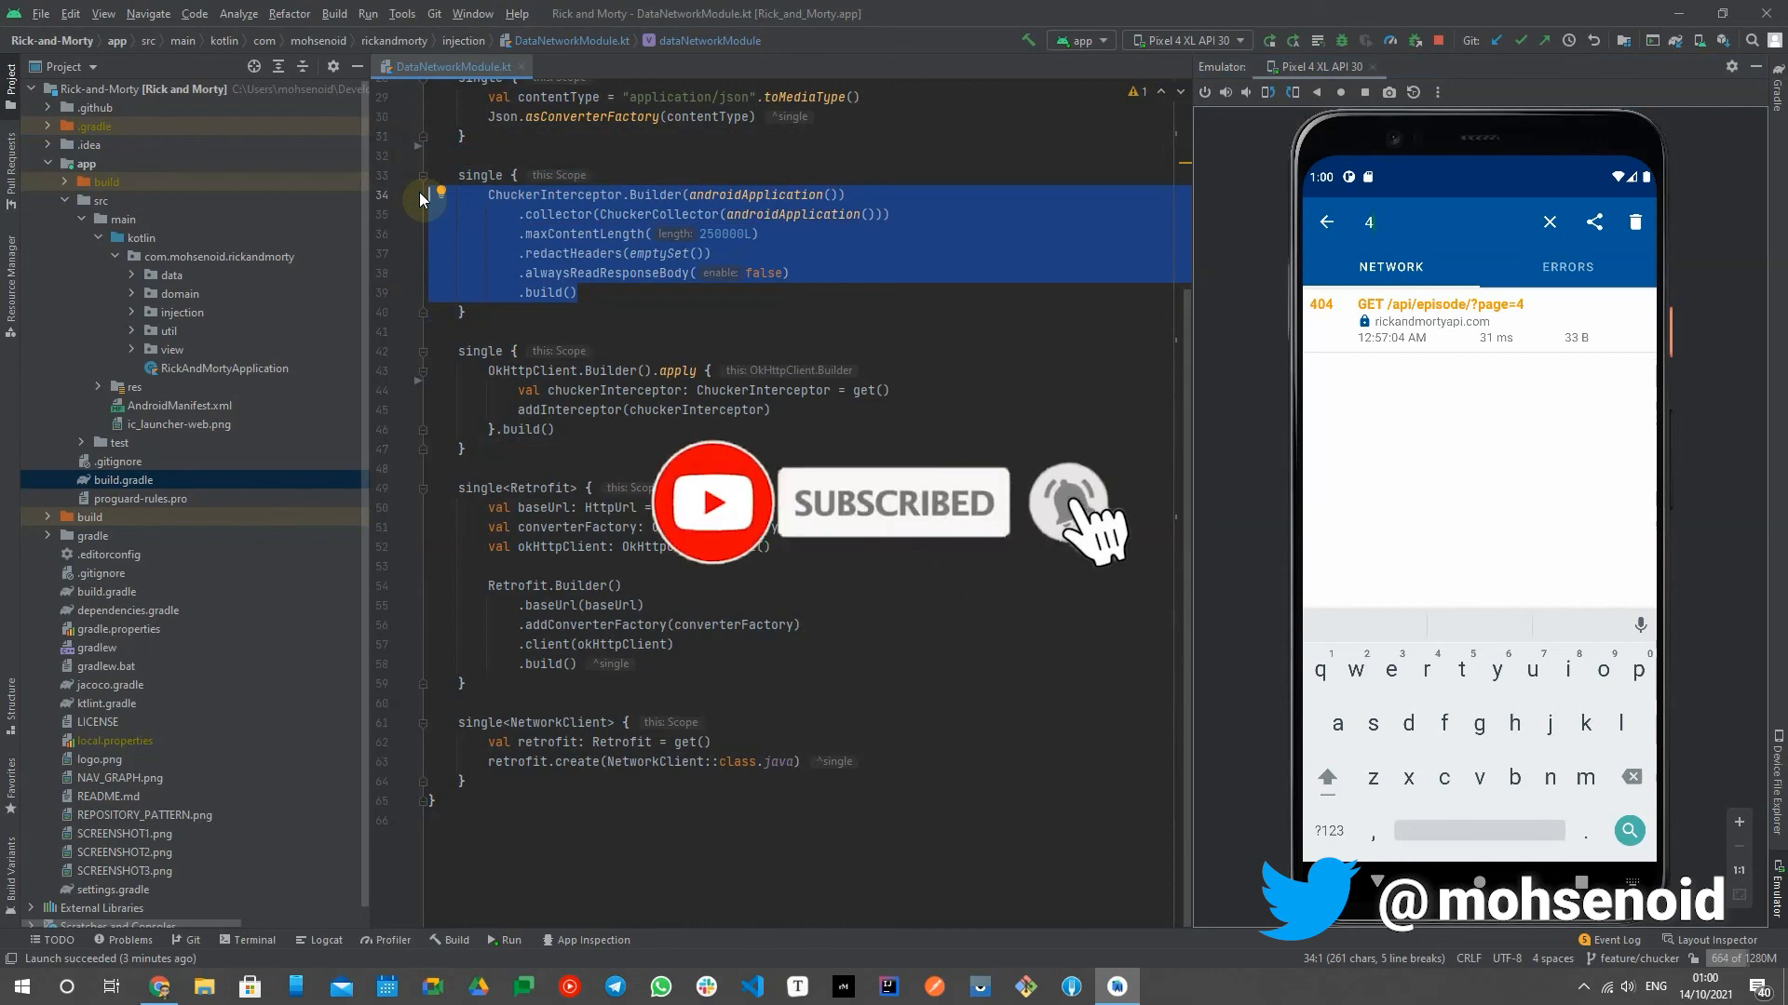